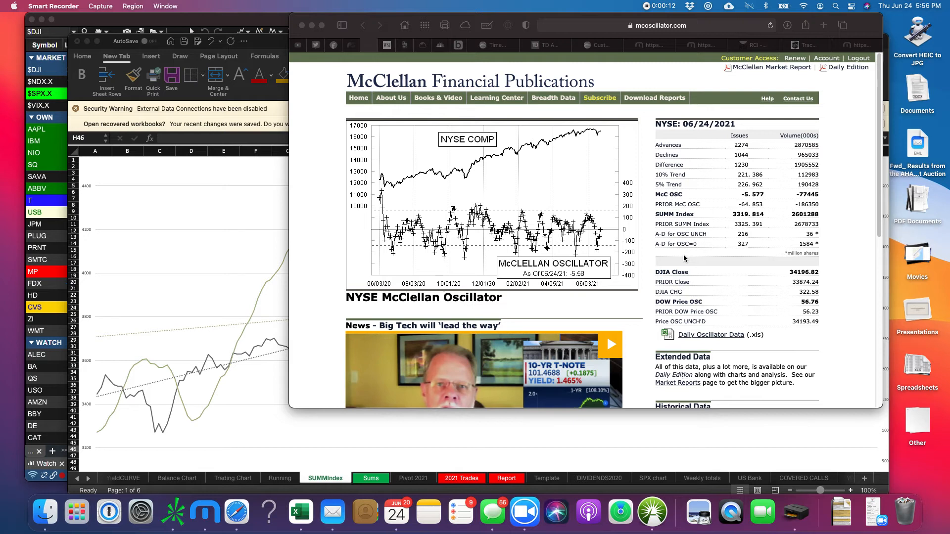
{"action": "mouse_move", "coordinate": [586, 243]}
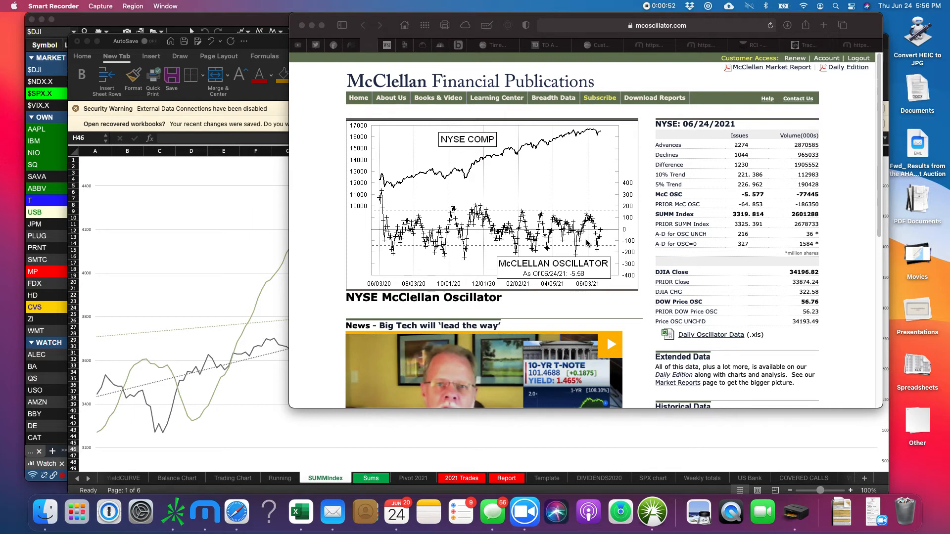
{"action": "mouse_move", "coordinate": [682, 393]}
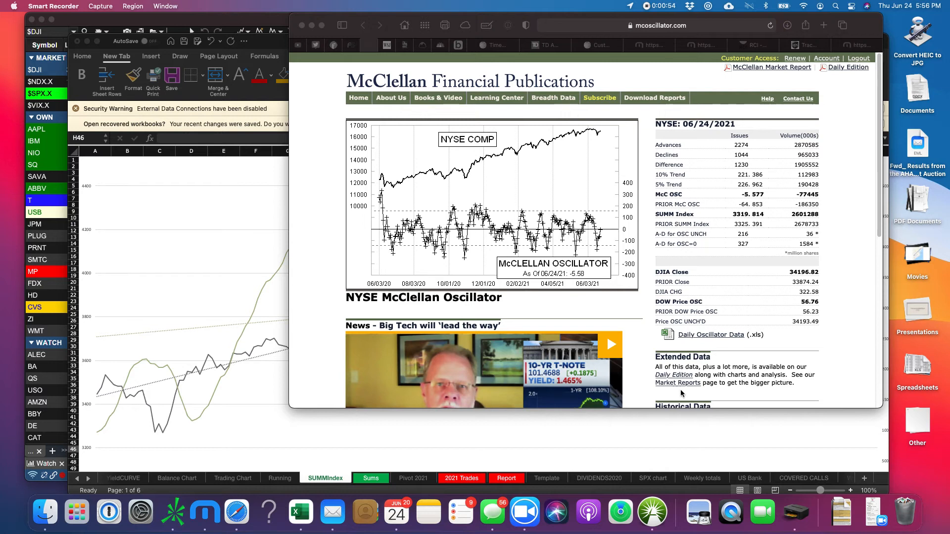
Scroll the McClellan page down to the Big Tech news video and Market Breadth Data Notes.
{"action": "scroll", "scroll_direction": "down", "scroll_amount": 3}
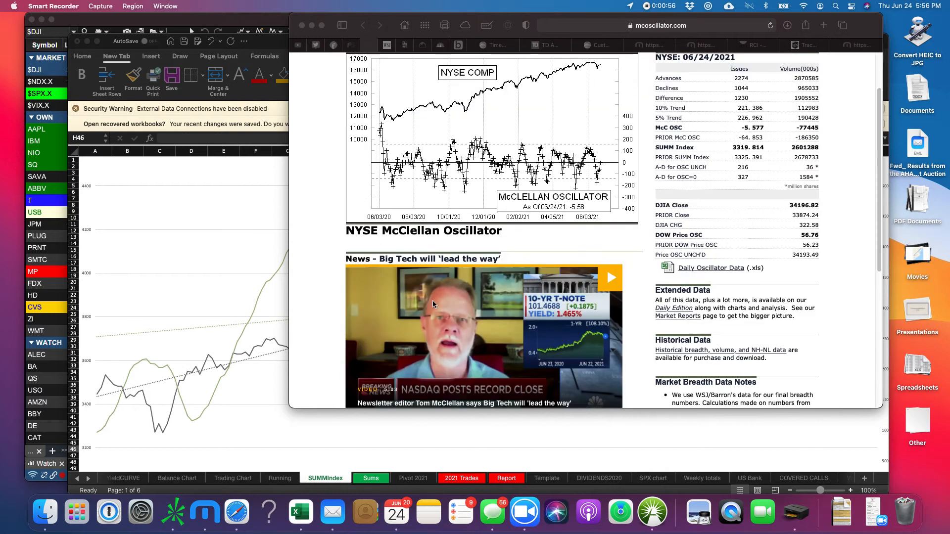
{"action": "scroll", "scroll_direction": "down", "scroll_amount": 3}
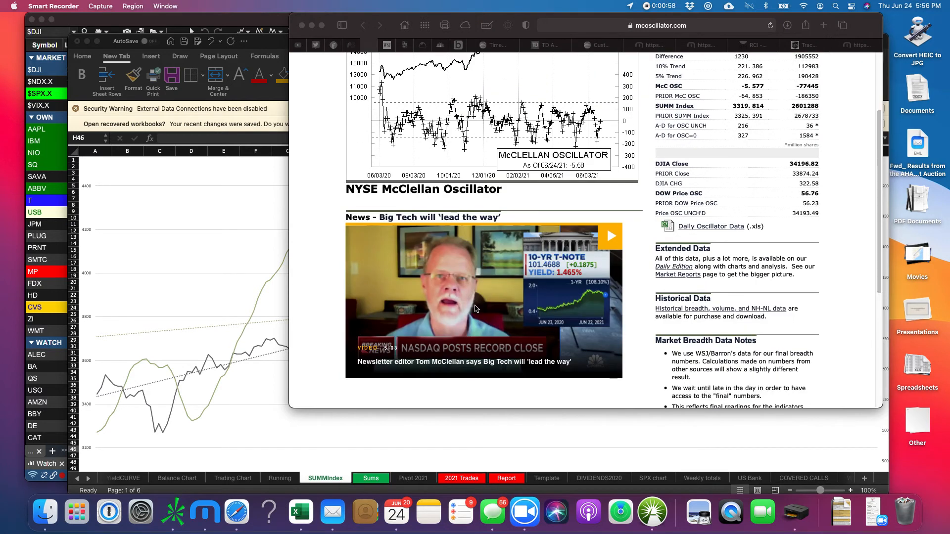
{"action": "mouse_move", "coordinate": [484, 254]}
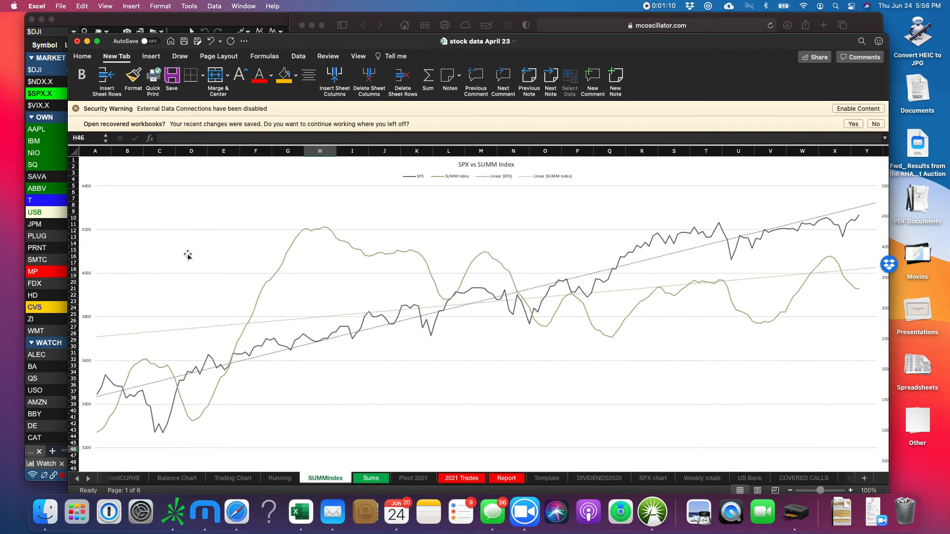
{"action": "mouse_move", "coordinate": [135, 378]}
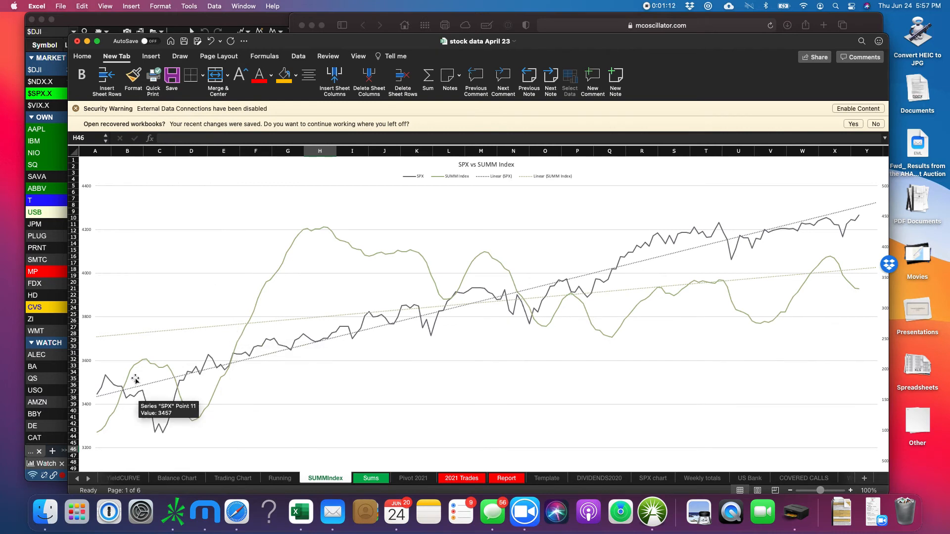
{"action": "mouse_move", "coordinate": [155, 375]}
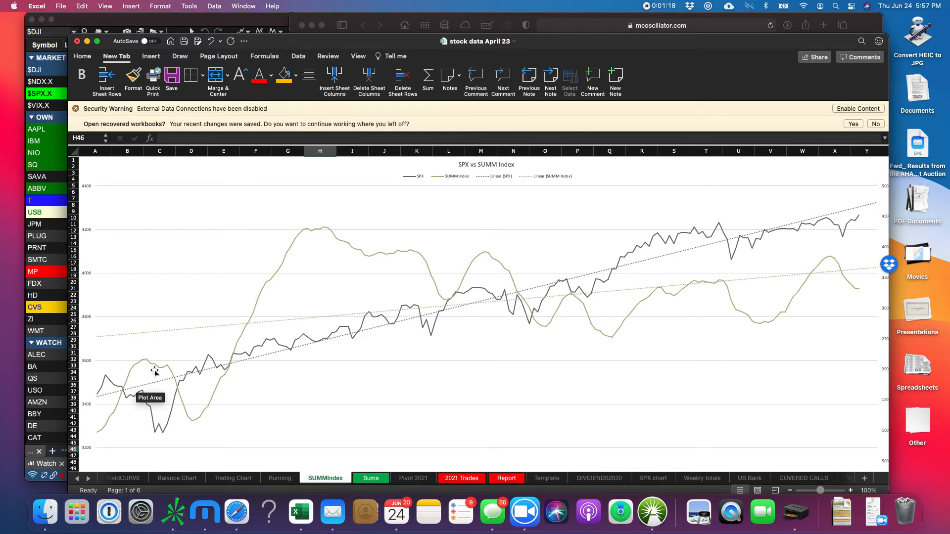
{"action": "mouse_move", "coordinate": [138, 383]}
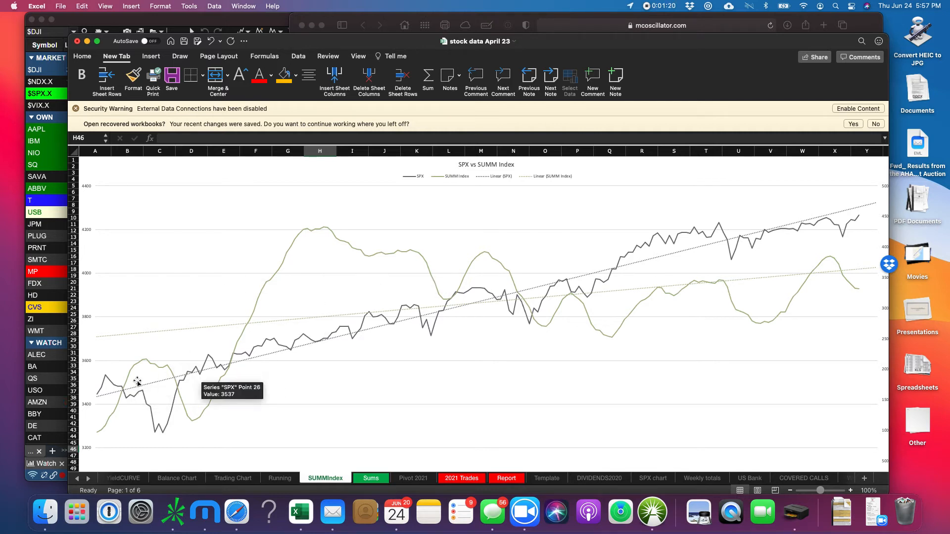
{"action": "mouse_move", "coordinate": [145, 365]}
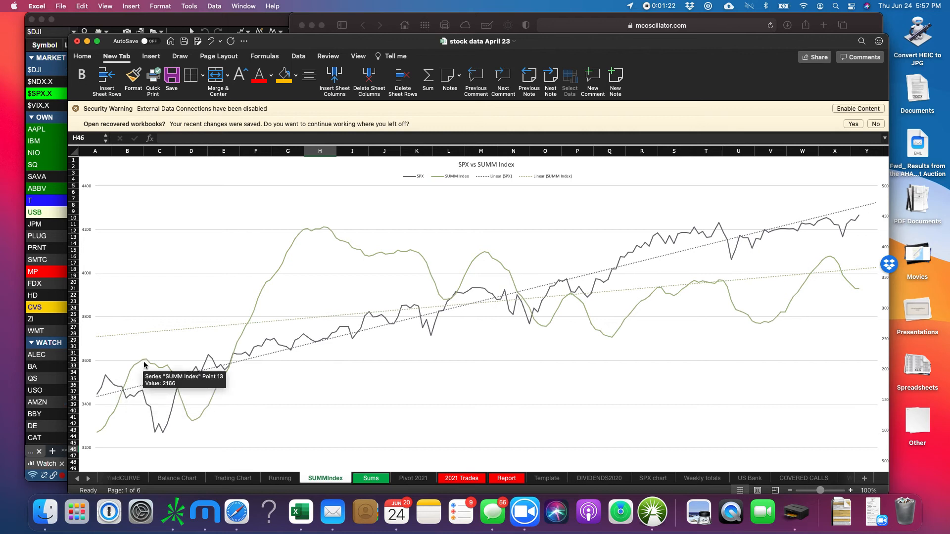
{"action": "mouse_move", "coordinate": [144, 362]}
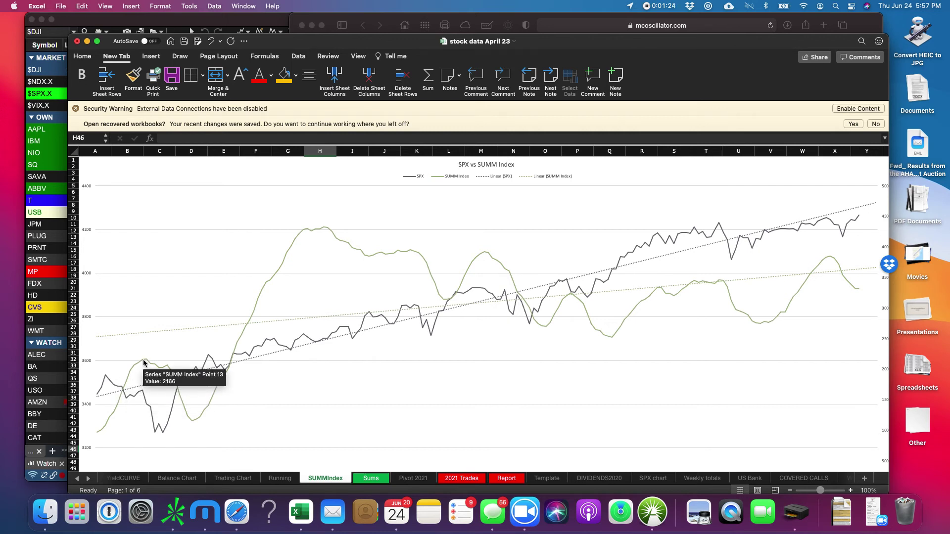
{"action": "mouse_move", "coordinate": [164, 435]}
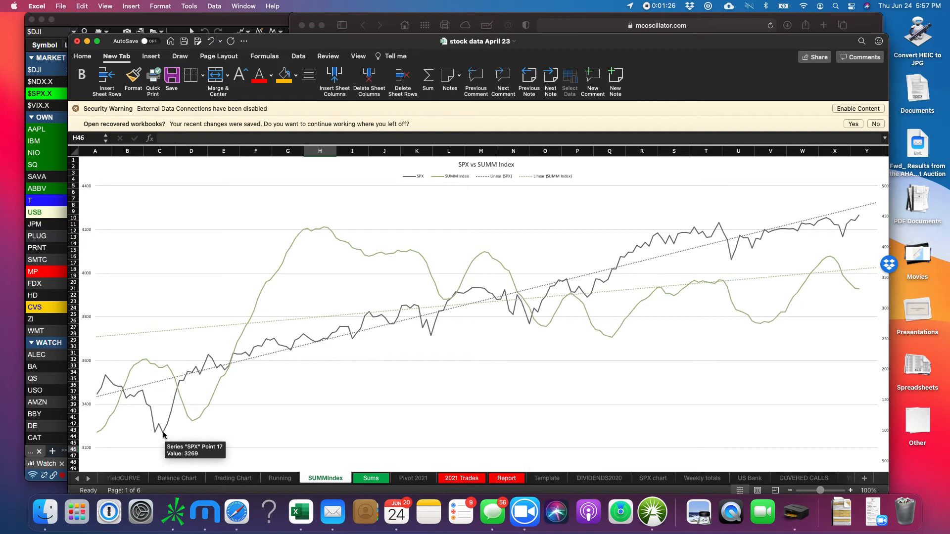
{"action": "mouse_move", "coordinate": [316, 232]}
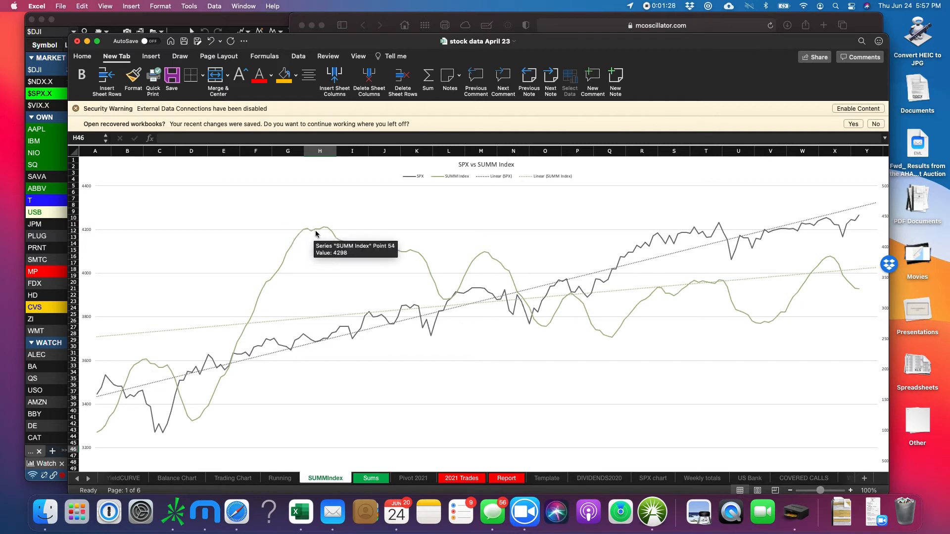
{"action": "mouse_move", "coordinate": [324, 232]}
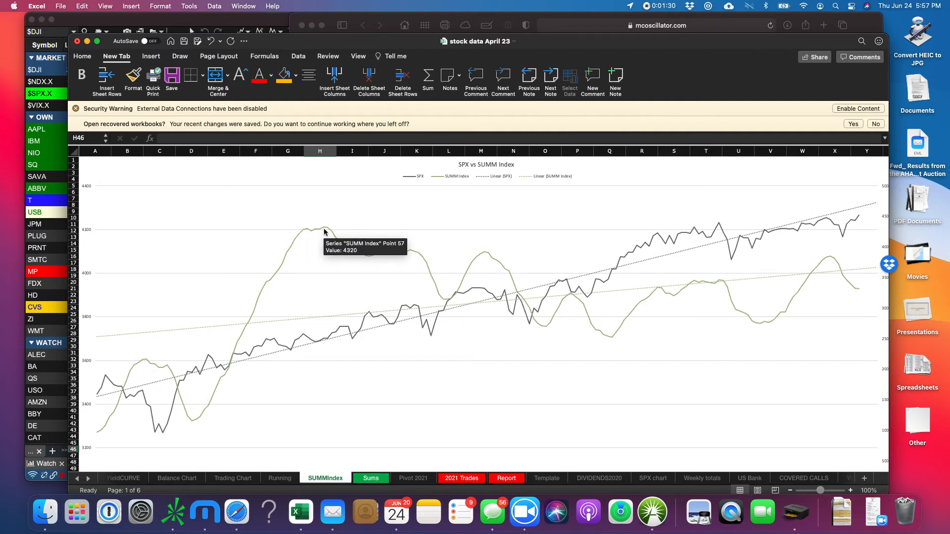
{"action": "mouse_move", "coordinate": [360, 328]}
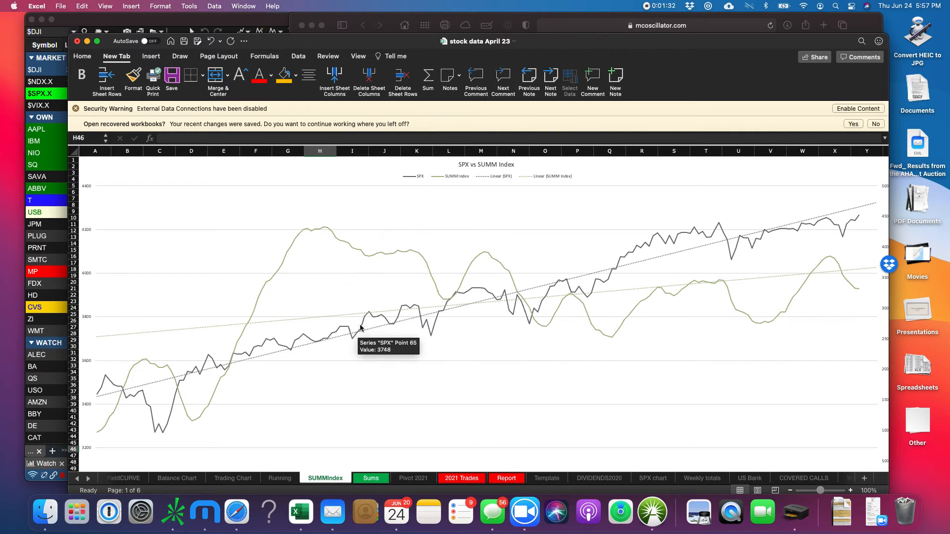
{"action": "mouse_move", "coordinate": [434, 329]}
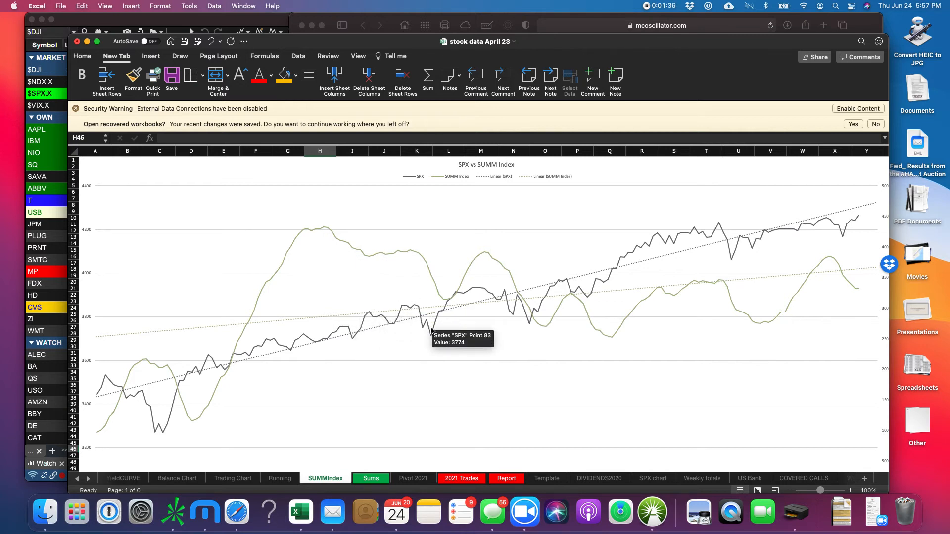
{"action": "mouse_move", "coordinate": [489, 254]}
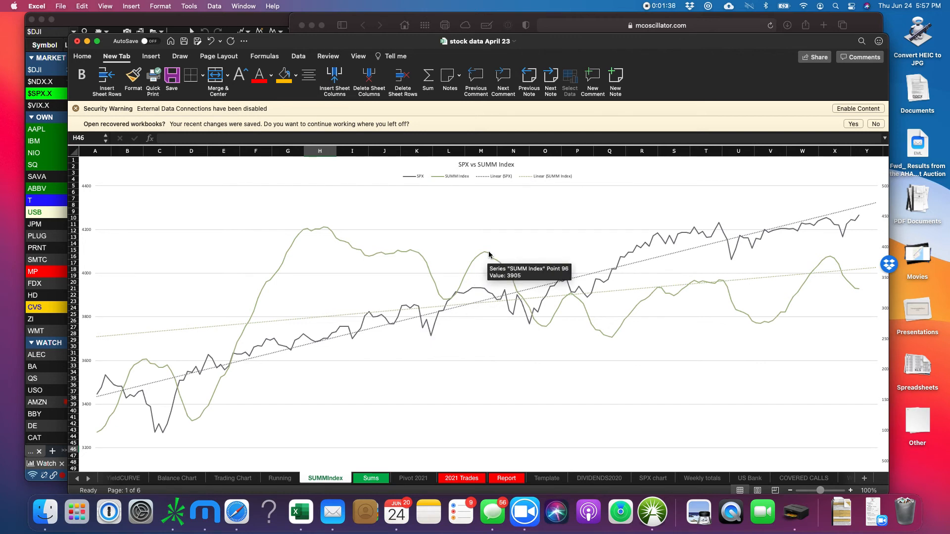
{"action": "mouse_move", "coordinate": [526, 318]}
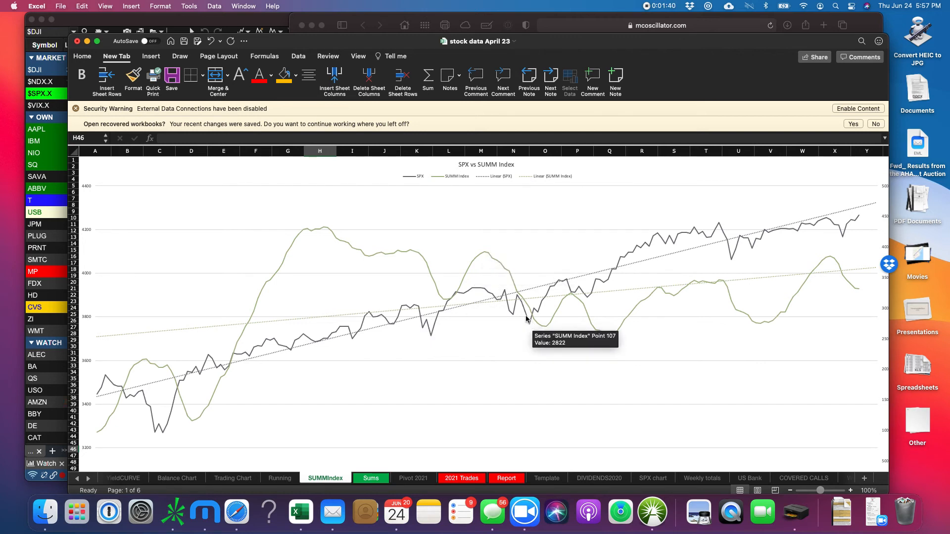
{"action": "mouse_move", "coordinate": [535, 253]}
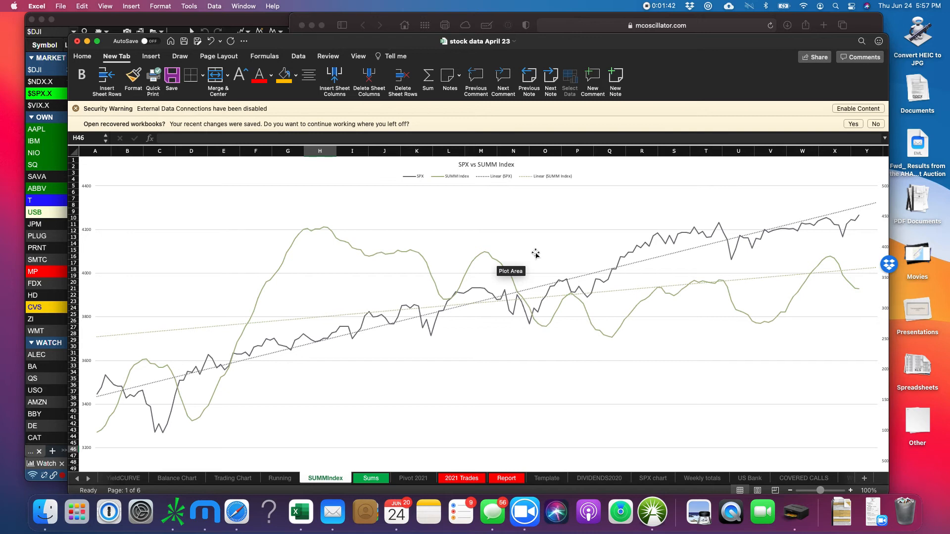
{"action": "mouse_move", "coordinate": [704, 289]}
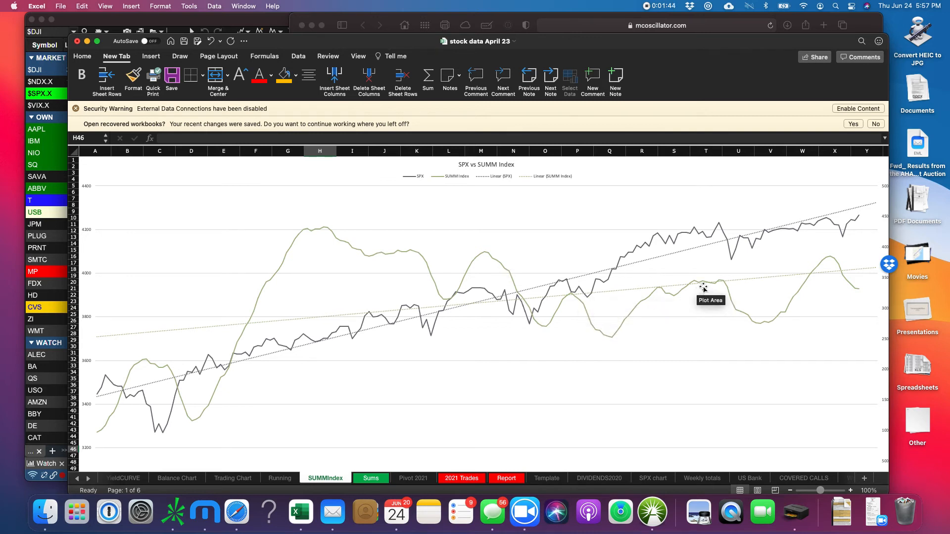
{"action": "mouse_move", "coordinate": [648, 292]}
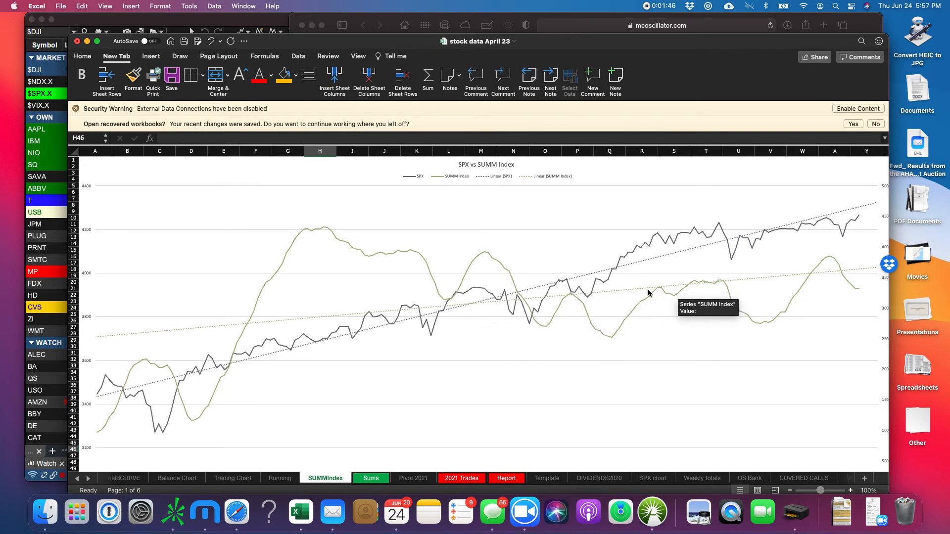
{"action": "mouse_move", "coordinate": [815, 271]}
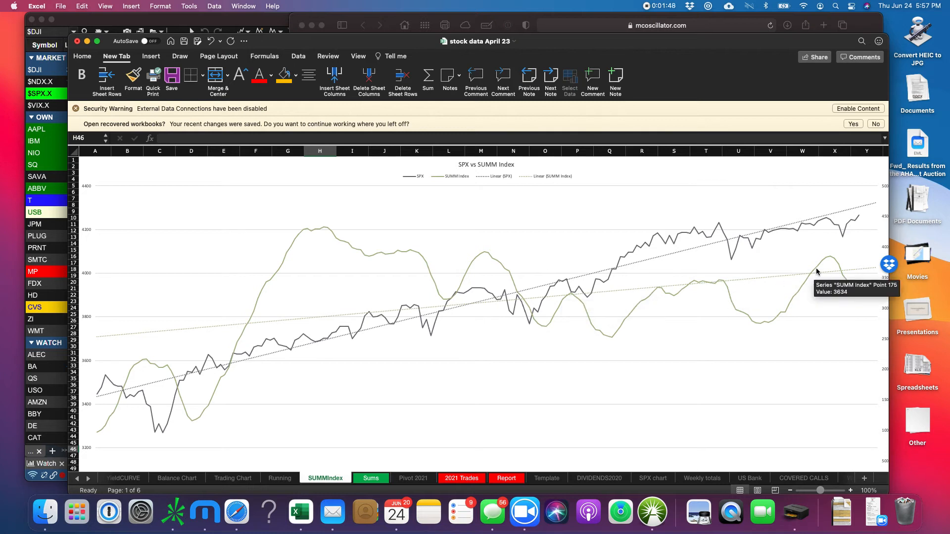
{"action": "mouse_move", "coordinate": [831, 259]}
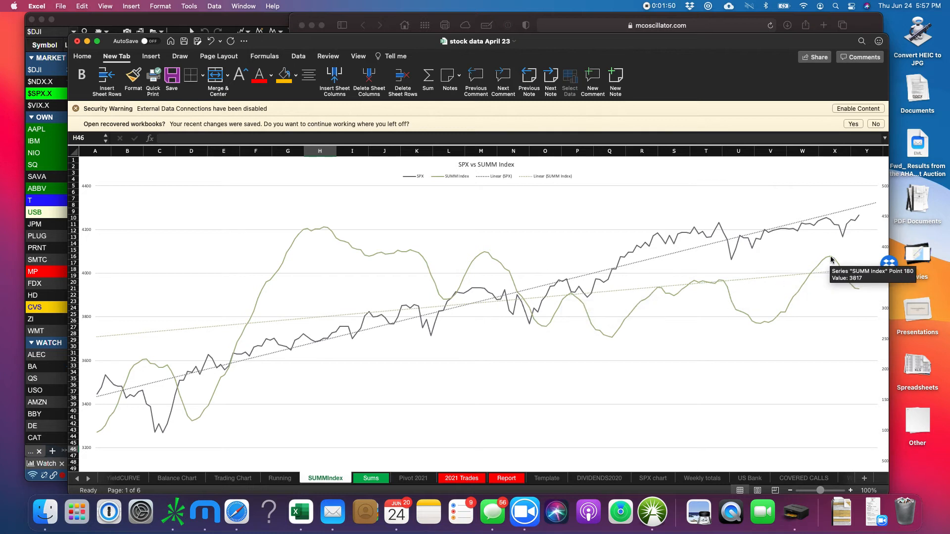
{"action": "mouse_move", "coordinate": [720, 285]}
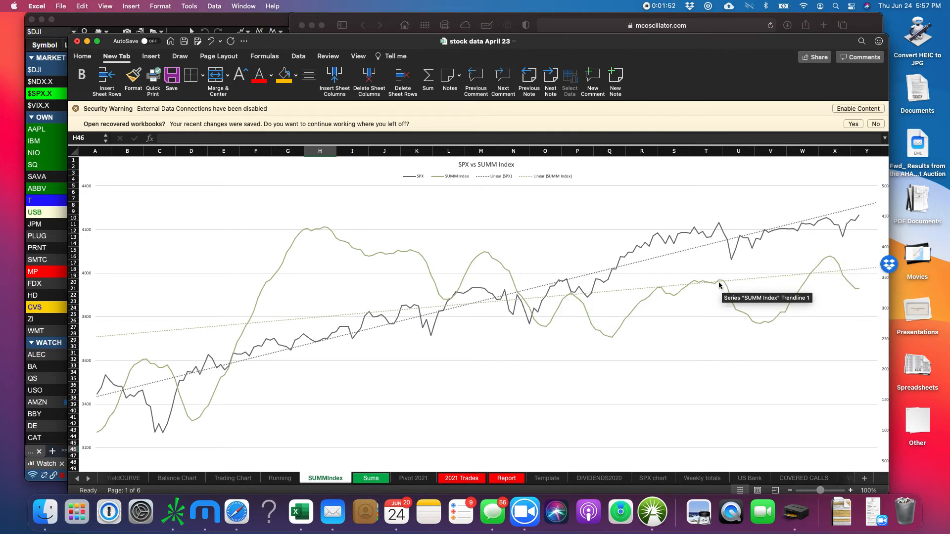
{"action": "mouse_move", "coordinate": [769, 237]}
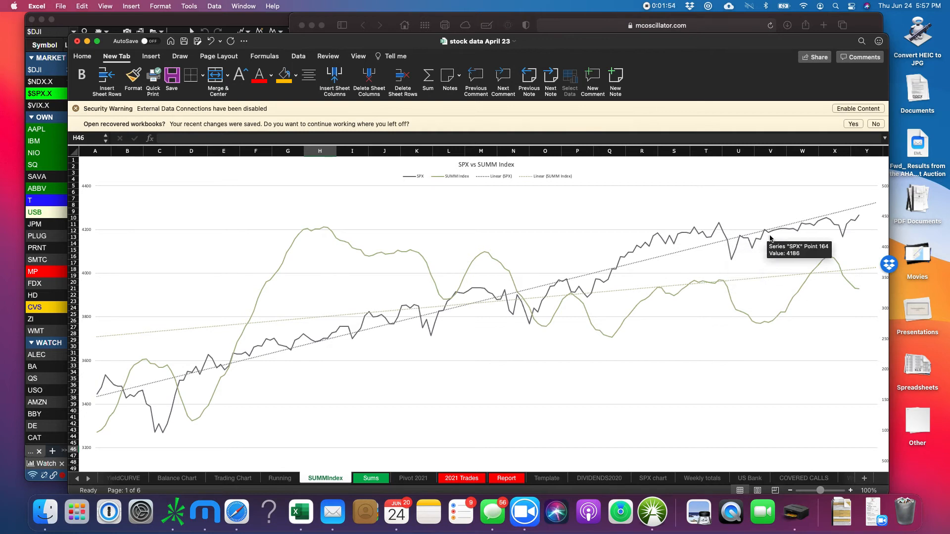
{"action": "mouse_move", "coordinate": [865, 219]}
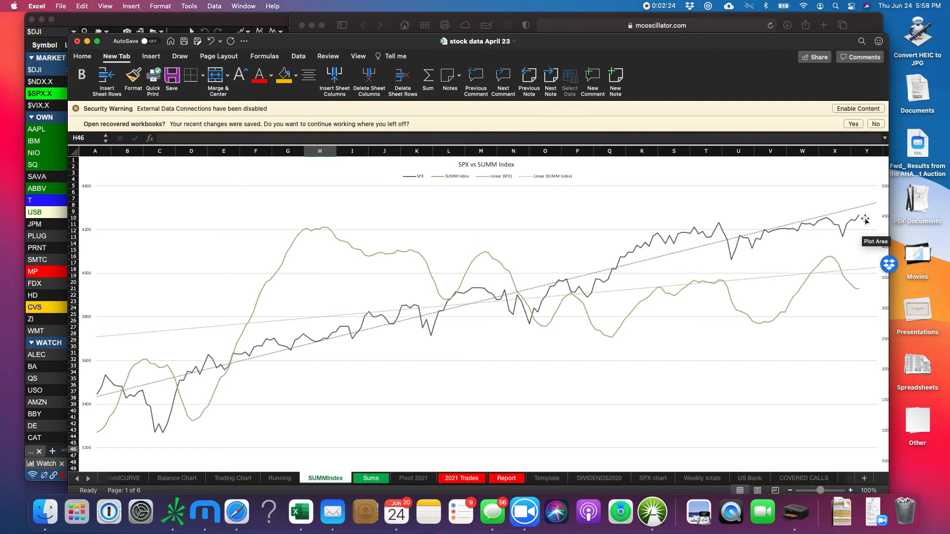
{"action": "mouse_move", "coordinate": [806, 75]}
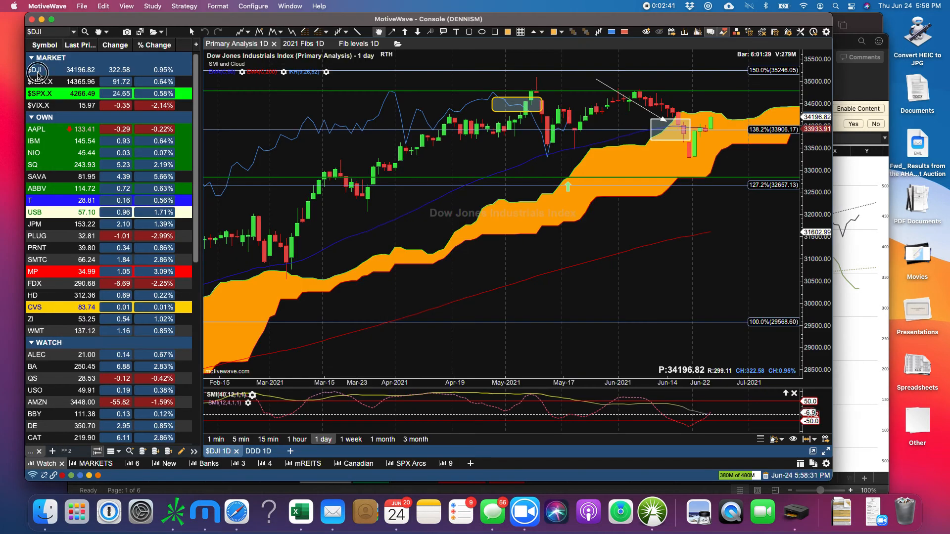
{"action": "mouse_move", "coordinate": [714, 115]}
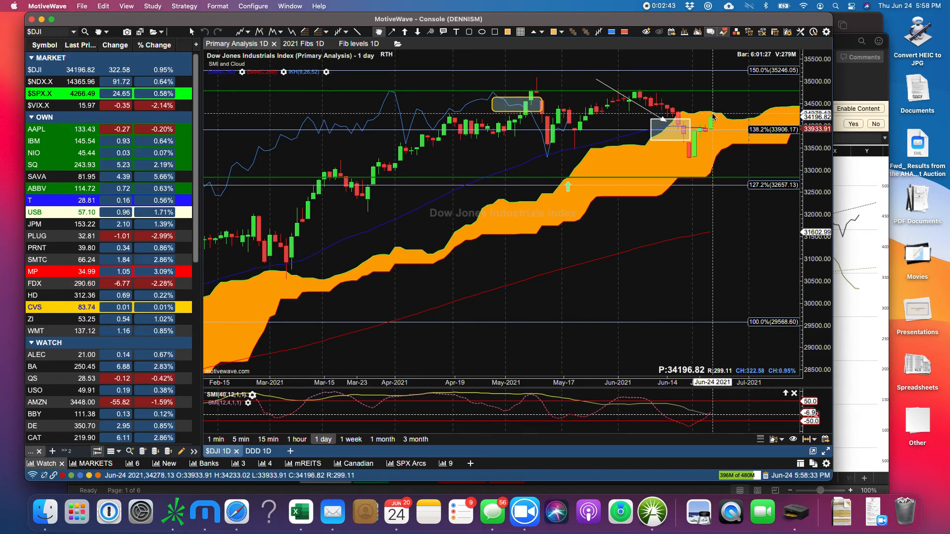
{"action": "mouse_move", "coordinate": [641, 103]}
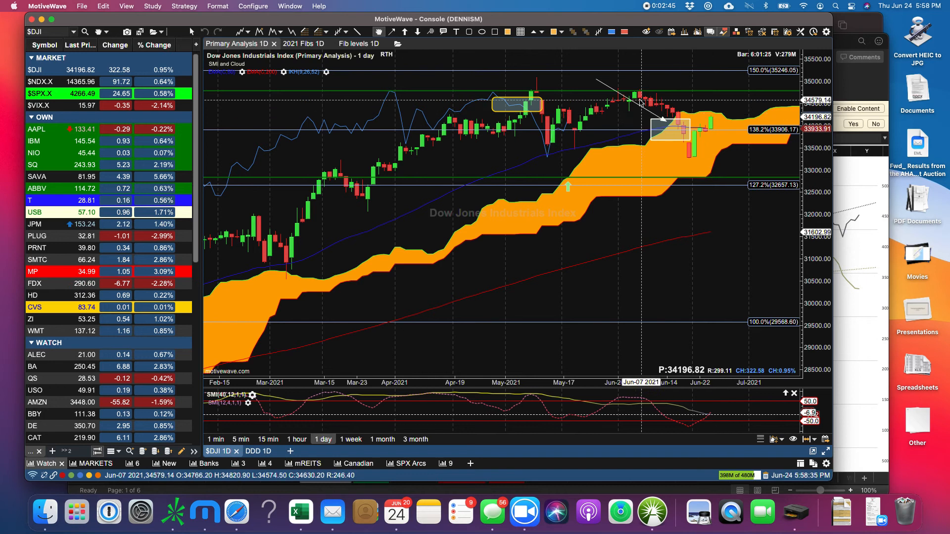
{"action": "mouse_move", "coordinate": [680, 130]}
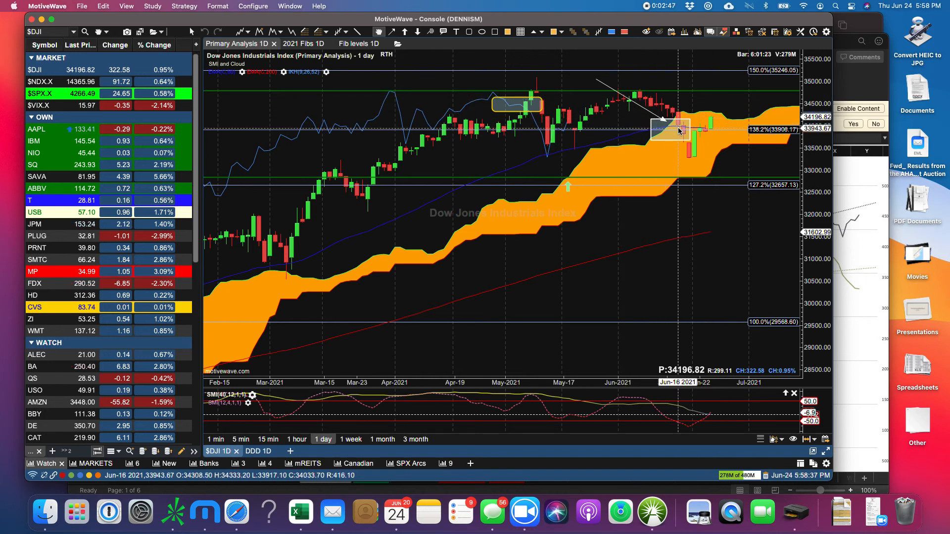
{"action": "mouse_move", "coordinate": [669, 129]}
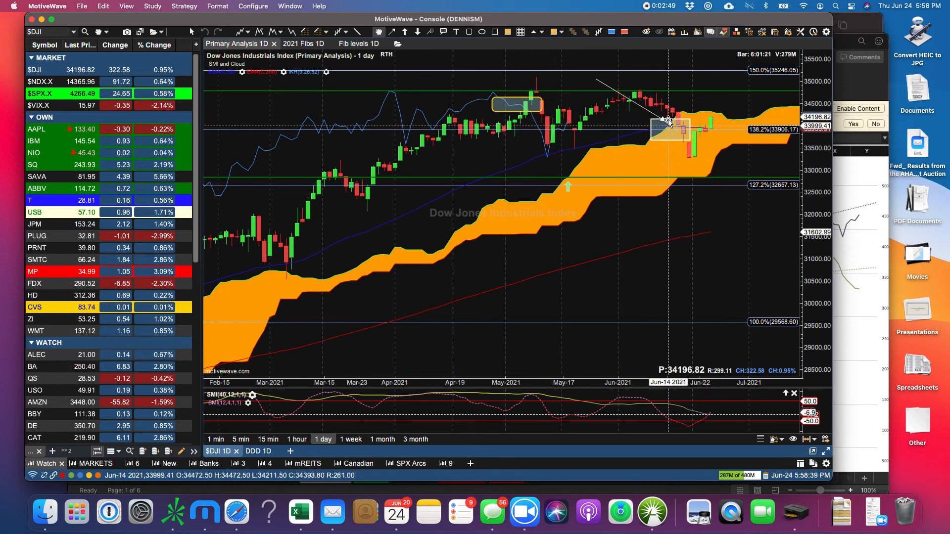
{"action": "mouse_move", "coordinate": [683, 129]}
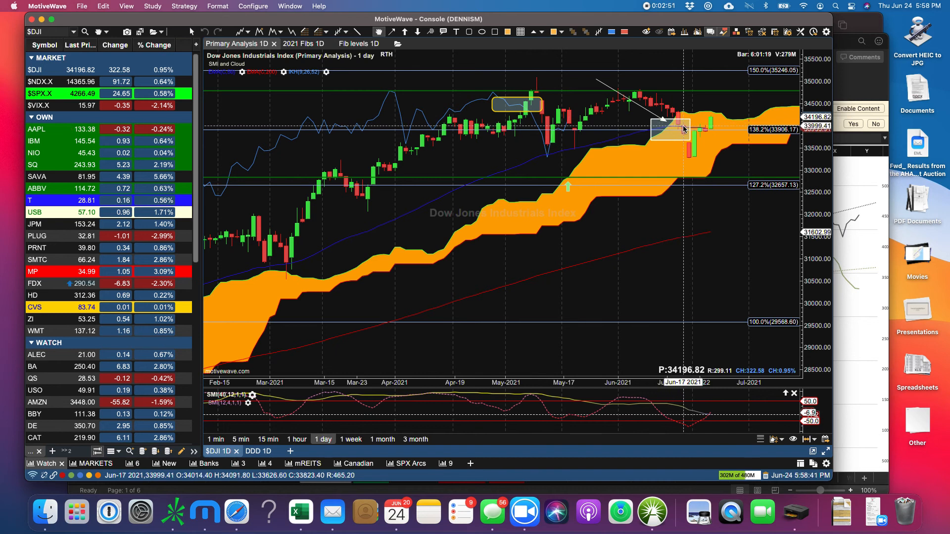
{"action": "mouse_move", "coordinate": [709, 129]}
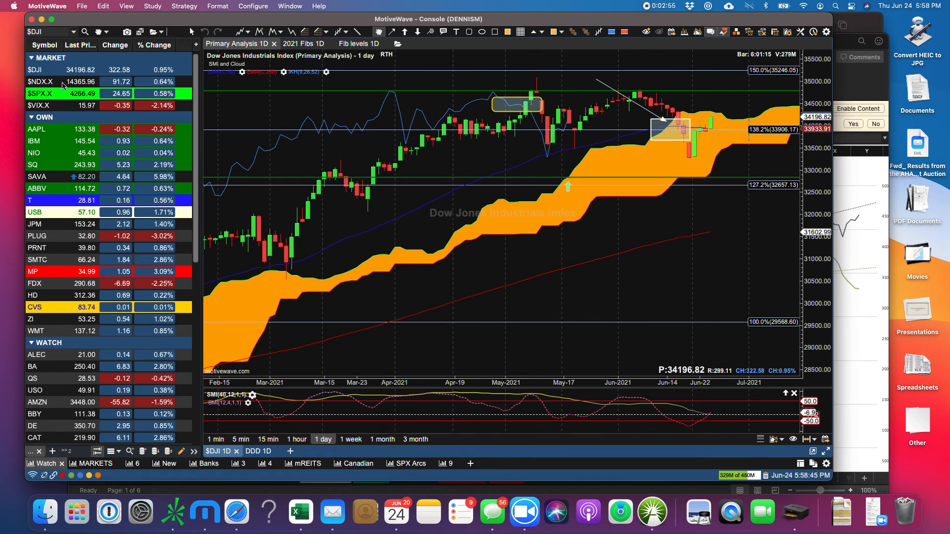
Load the $NDX.X daily chart from the watchlist's MARKET section.
{"action": "left_click", "coordinate": [41, 81]}
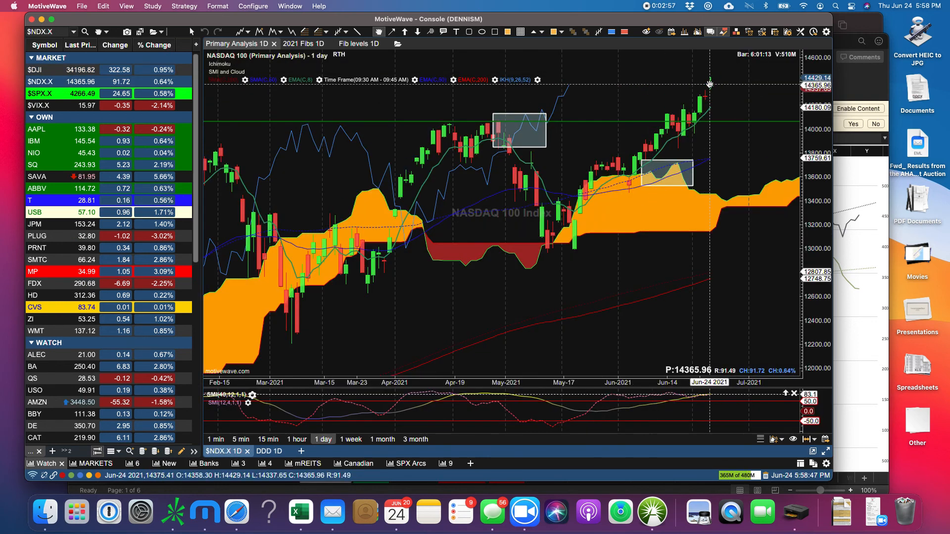
{"action": "mouse_move", "coordinate": [644, 187]}
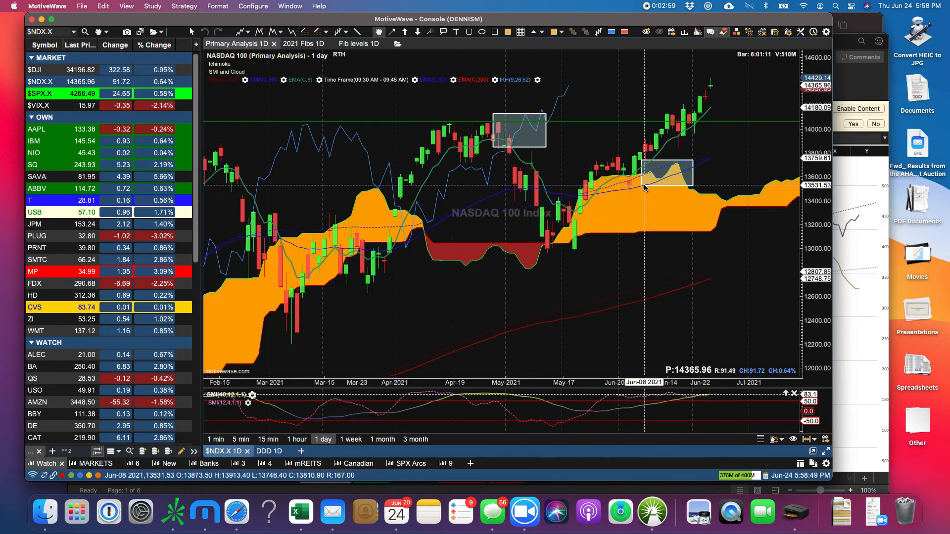
{"action": "mouse_move", "coordinate": [645, 186]}
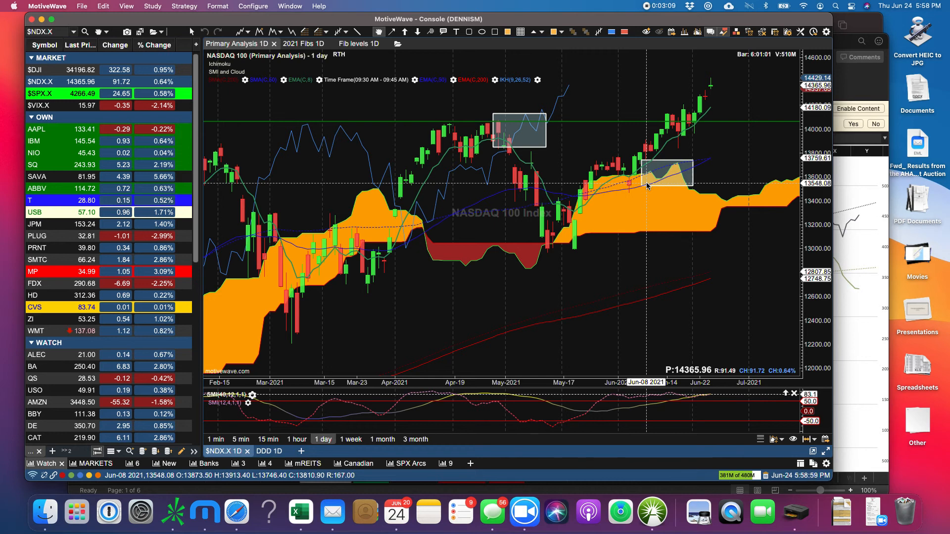
{"action": "mouse_move", "coordinate": [64, 107]}
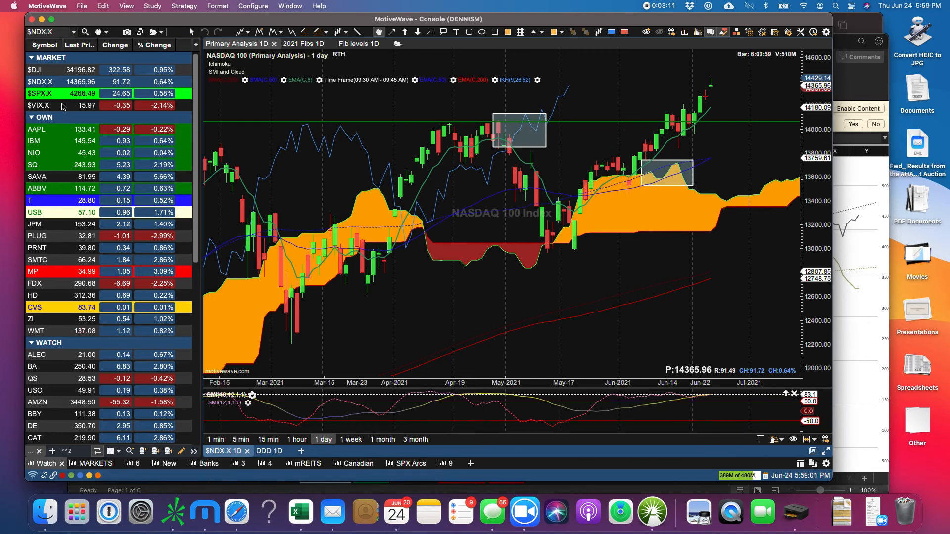
{"action": "mouse_move", "coordinate": [55, 132]}
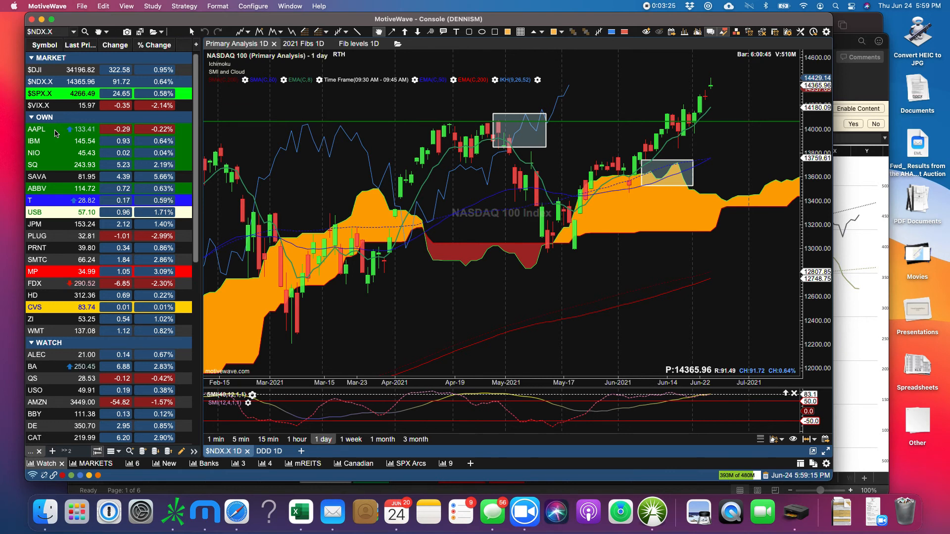
View the AAPL daily chart, then switch to the NIO daily chart.
{"action": "left_click", "coordinate": [36, 129]}
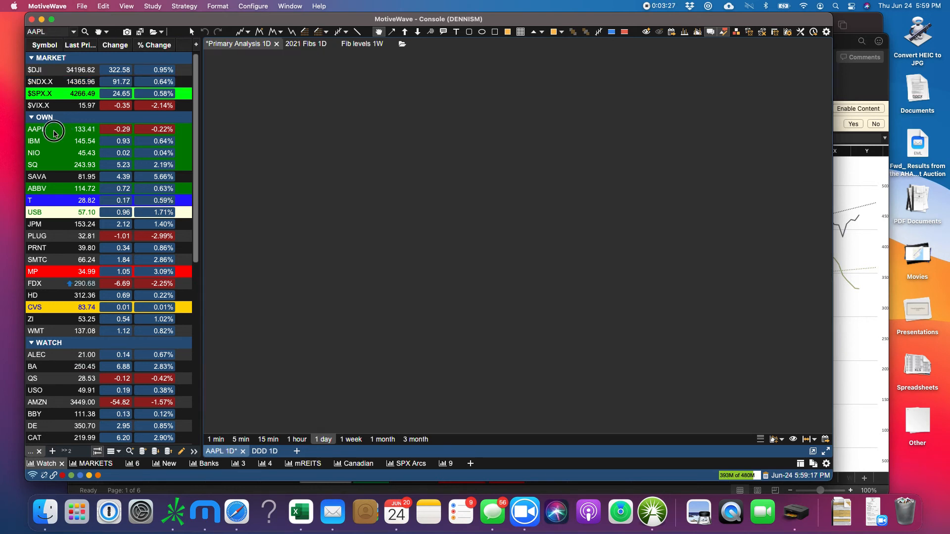
{"action": "left_click", "coordinate": [37, 129]}
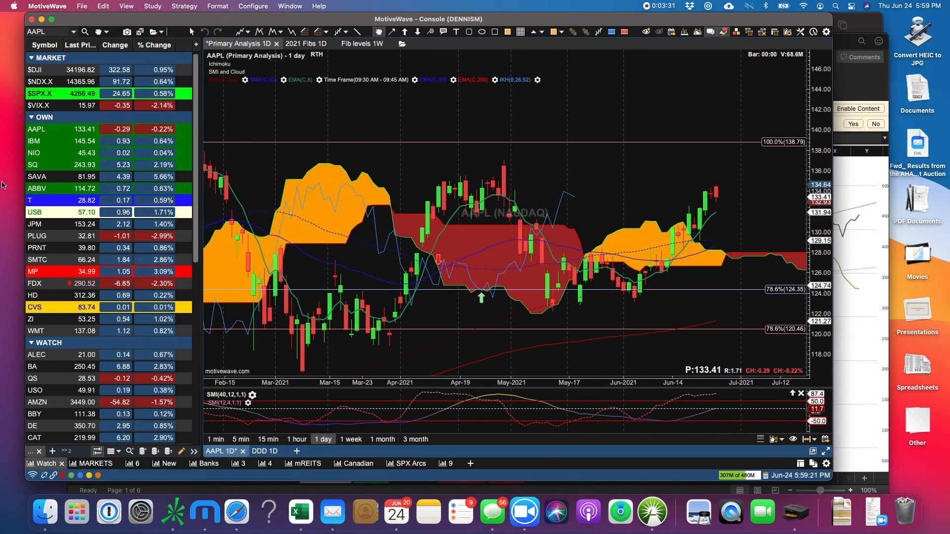
{"action": "left_click", "coordinate": [33, 153]}
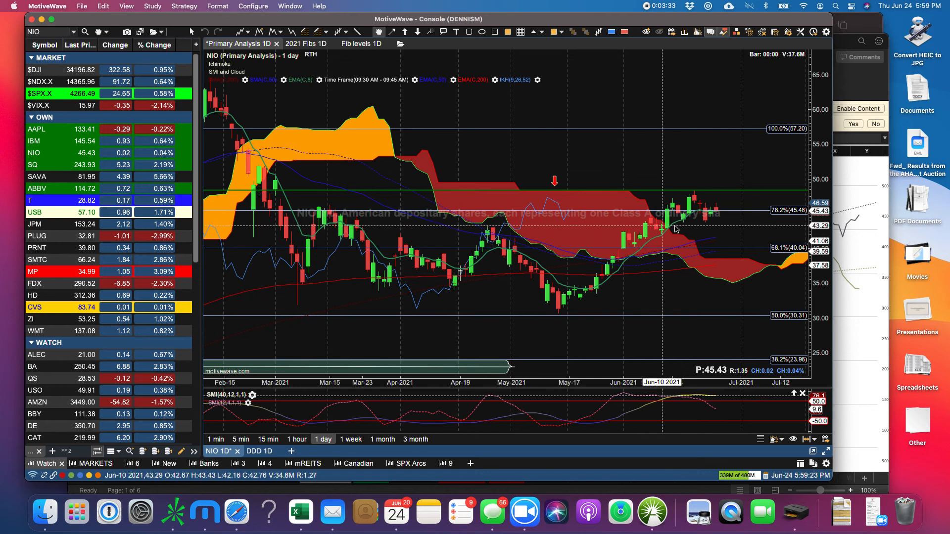
{"action": "mouse_move", "coordinate": [721, 214]}
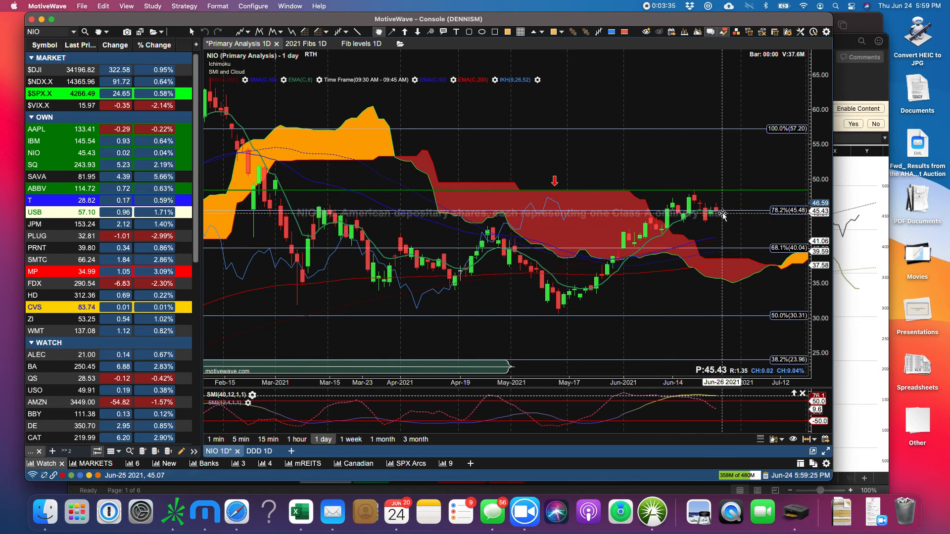
{"action": "mouse_move", "coordinate": [726, 212]}
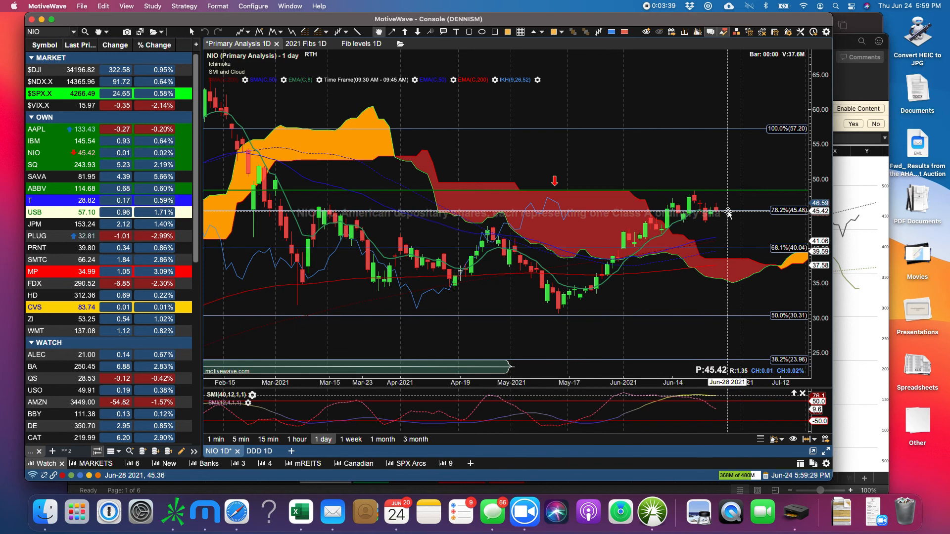
{"action": "mouse_move", "coordinate": [555, 220]}
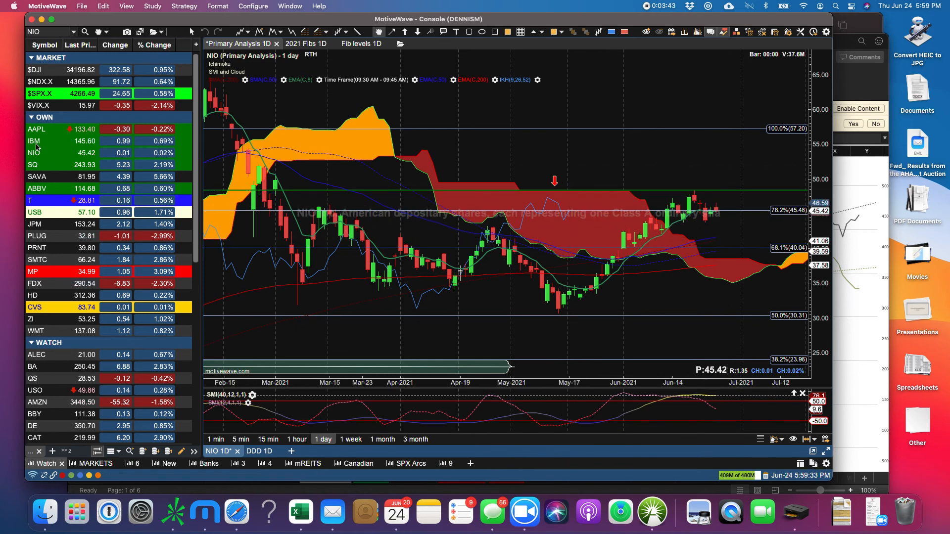
View IBM's daily chart, then switch to Square (SQ) daily.
{"action": "left_click", "coordinate": [33, 141]}
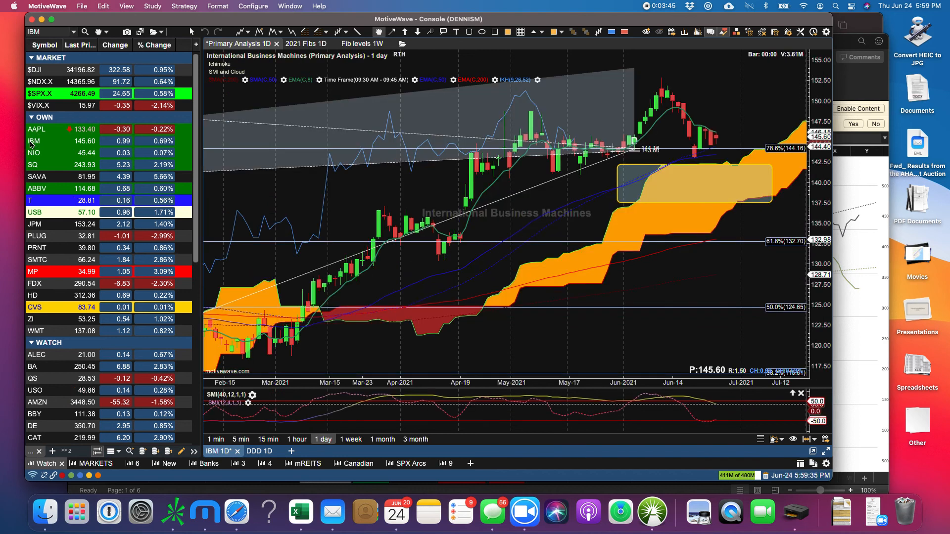
{"action": "mouse_move", "coordinate": [710, 134]}
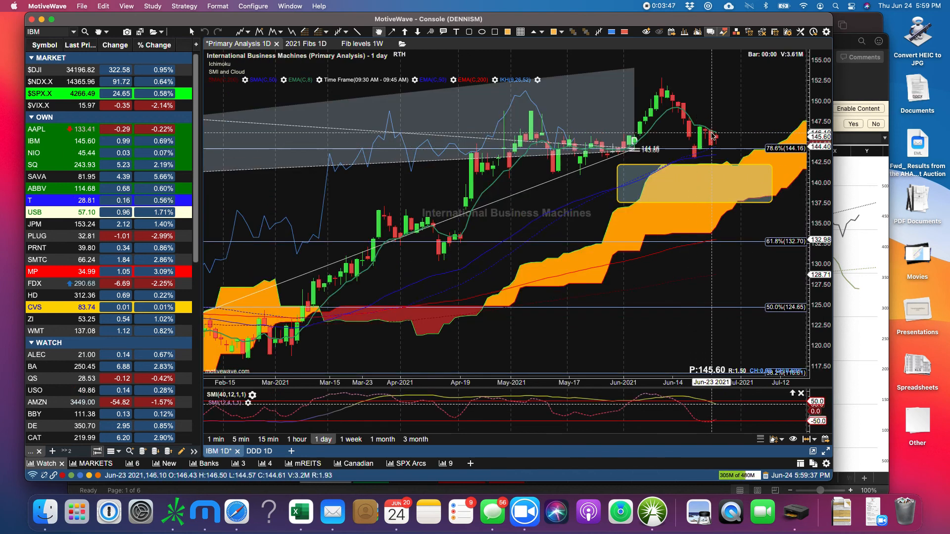
{"action": "left_click", "coordinate": [33, 164]}
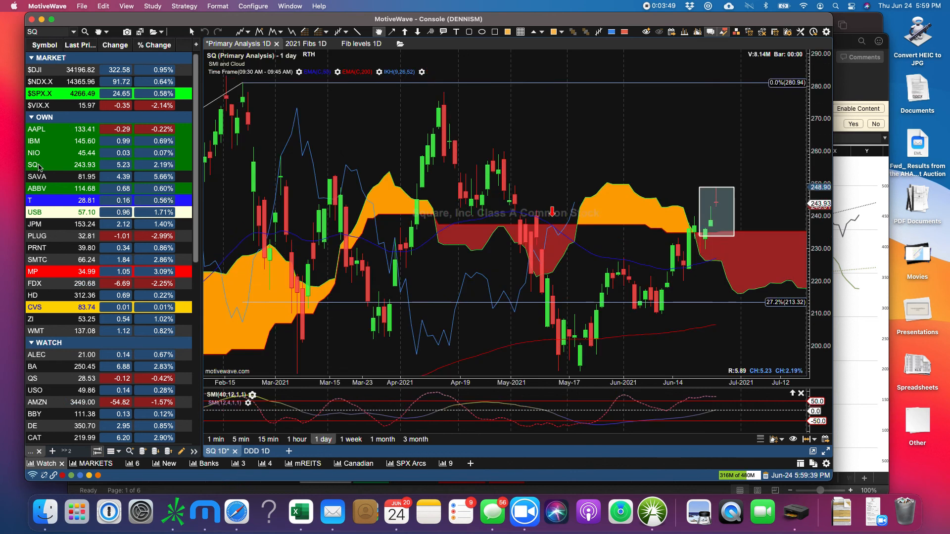
{"action": "mouse_move", "coordinate": [720, 193]}
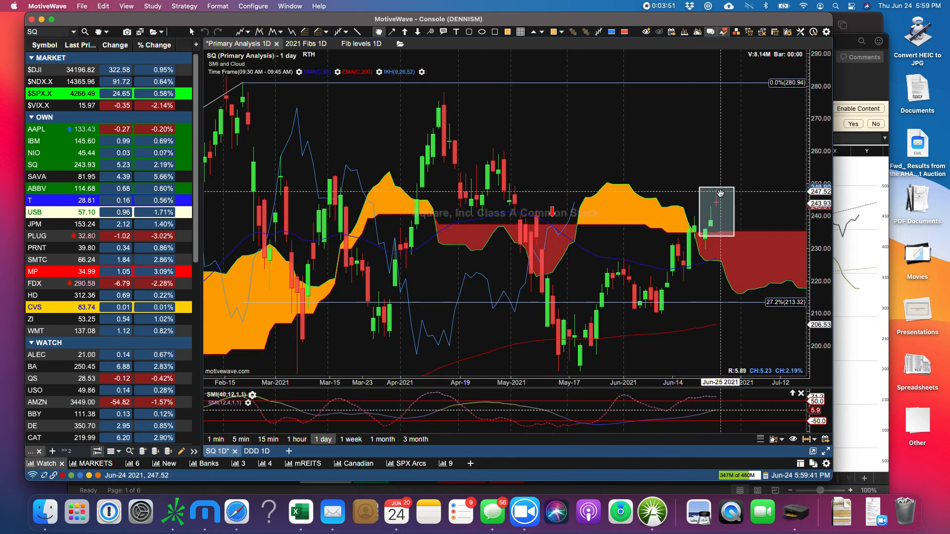
{"action": "mouse_move", "coordinate": [569, 211]}
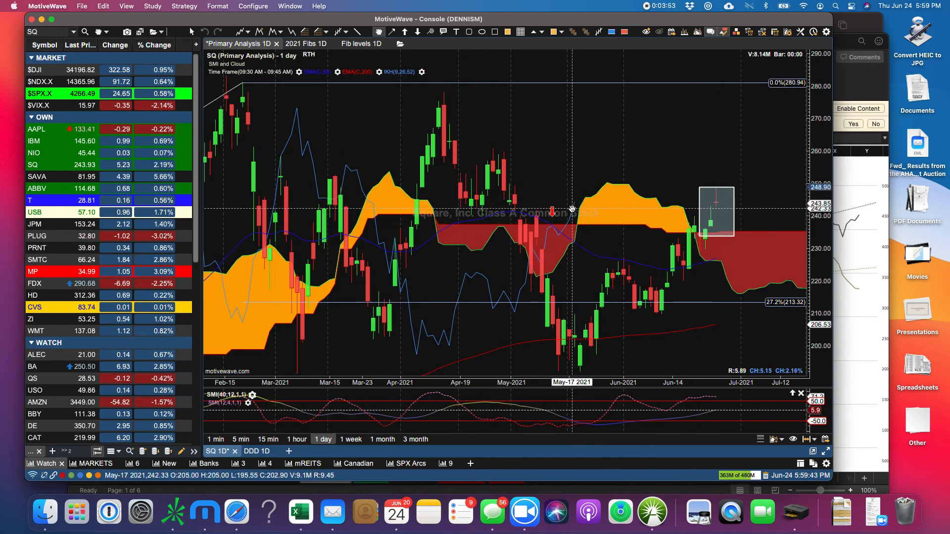
{"action": "mouse_move", "coordinate": [578, 210]}
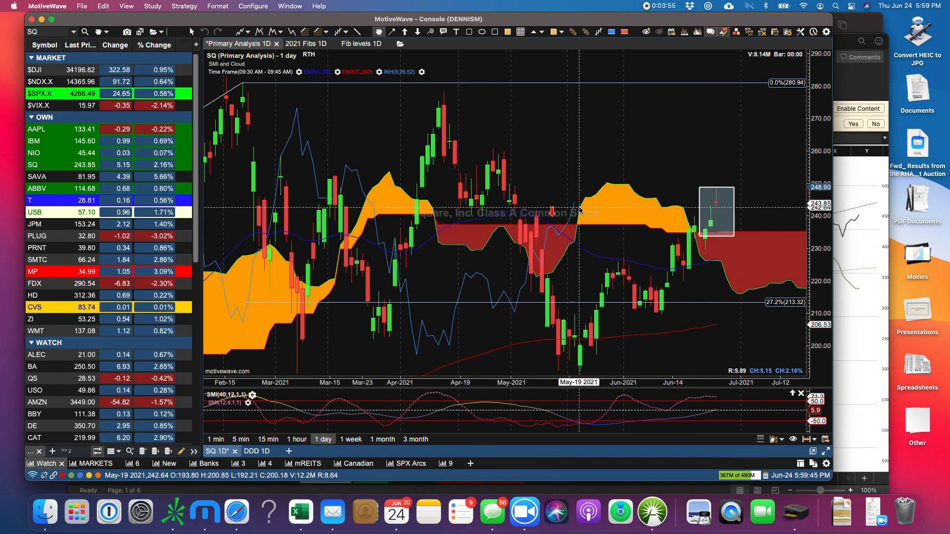
{"action": "mouse_move", "coordinate": [715, 206]}
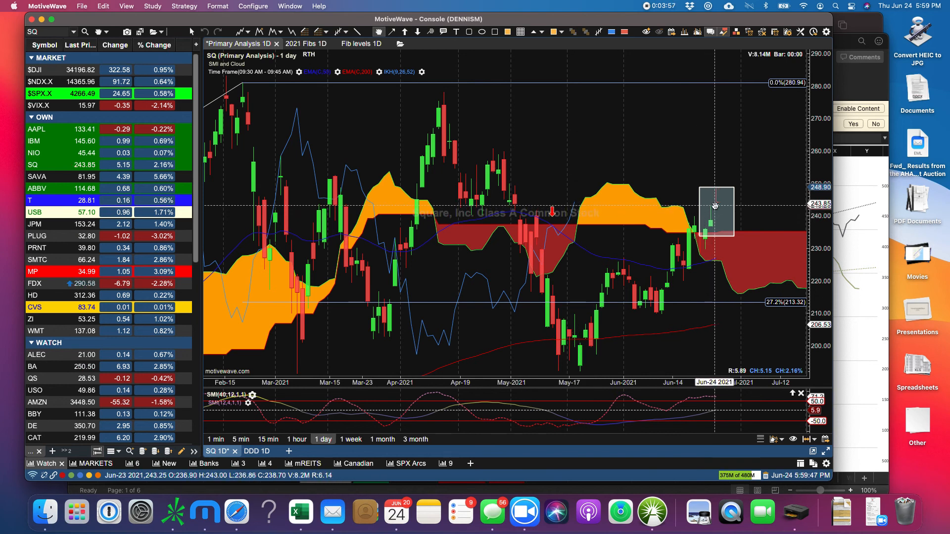
{"action": "mouse_move", "coordinate": [650, 233]}
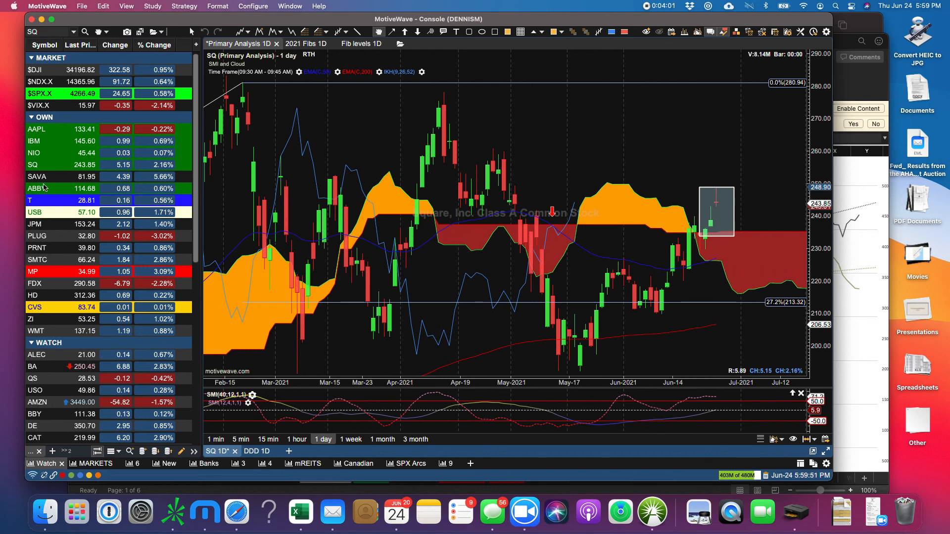
Load the SAVA Primary Analysis 1D chart from the OWN watchlist section.
{"action": "left_click", "coordinate": [36, 176]}
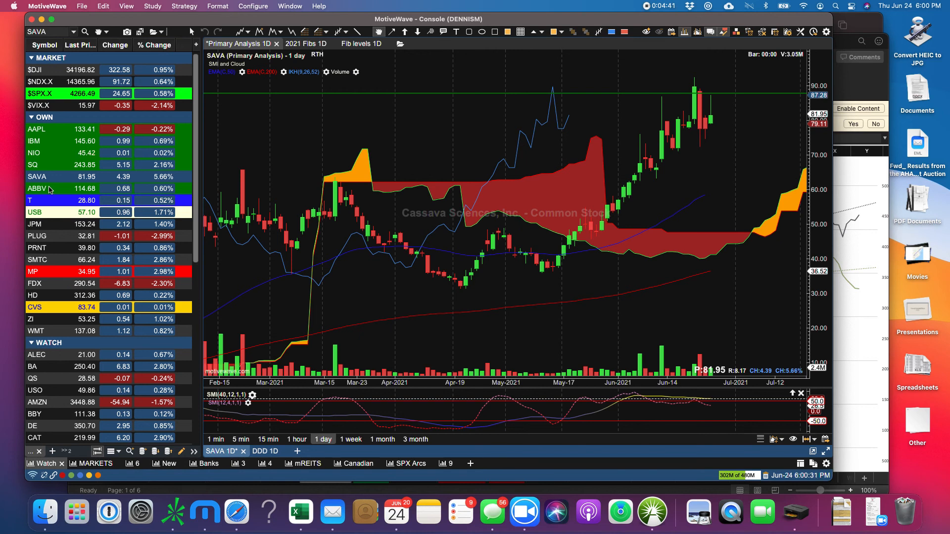
{"action": "left_click", "coordinate": [38, 188]}
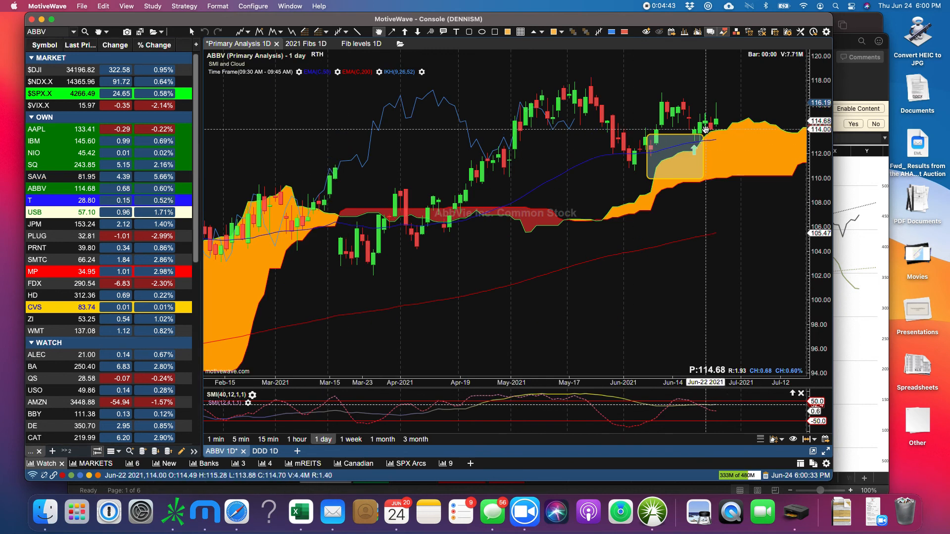
{"action": "mouse_move", "coordinate": [710, 127]}
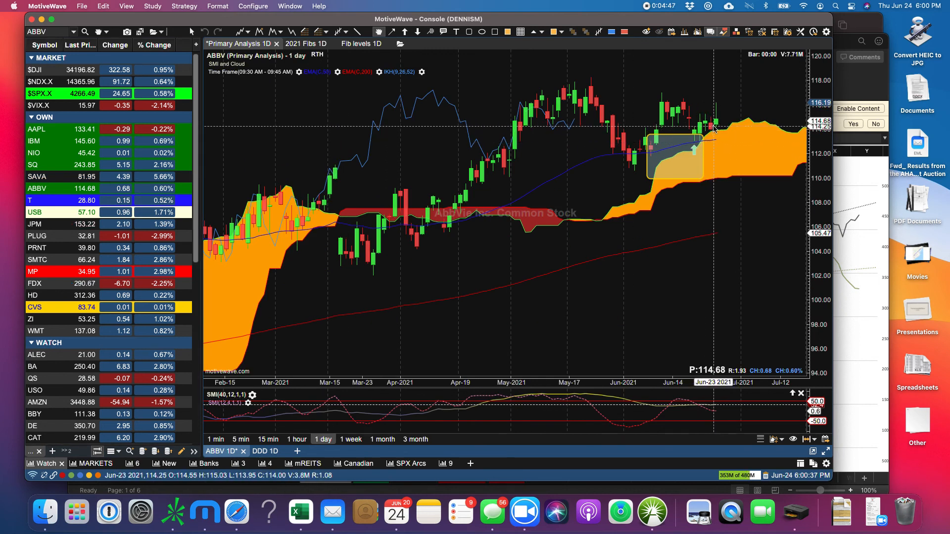
{"action": "mouse_move", "coordinate": [563, 121]}
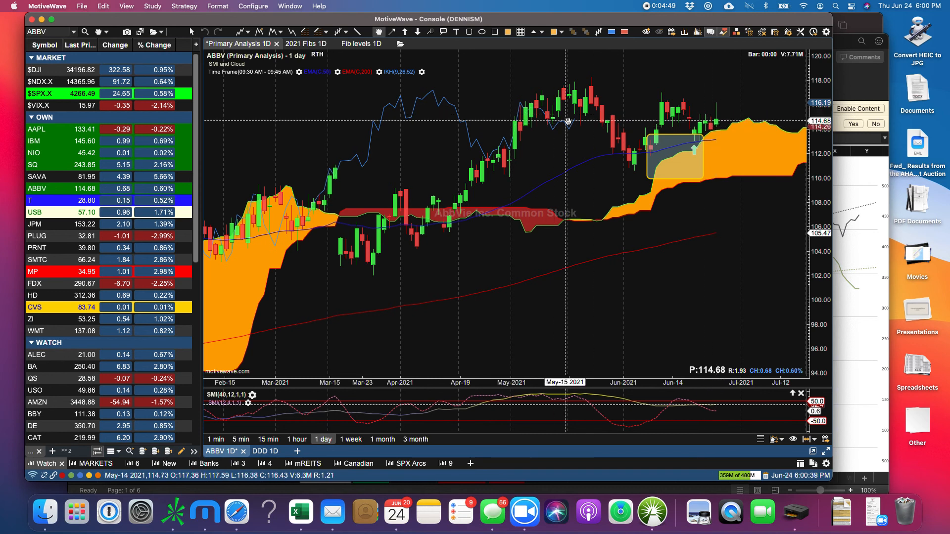
{"action": "mouse_move", "coordinate": [593, 107]}
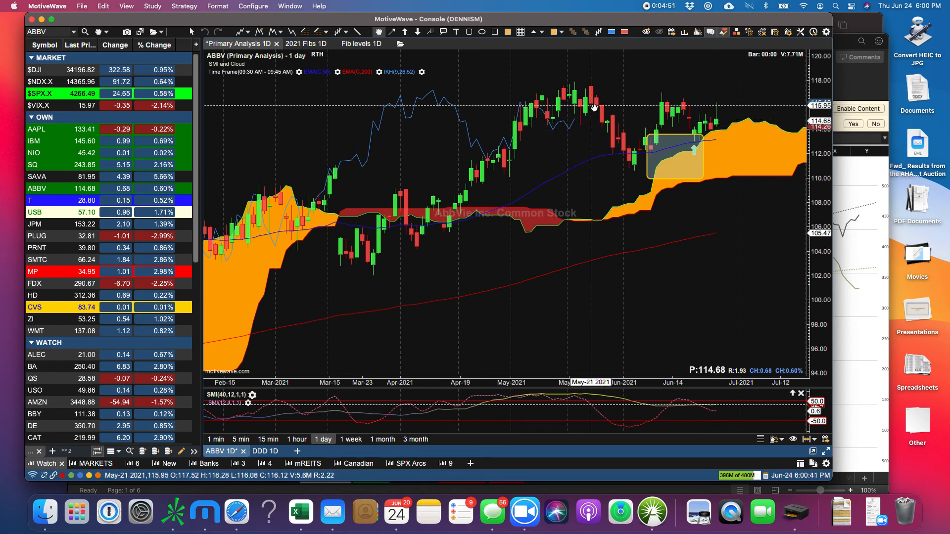
{"action": "mouse_move", "coordinate": [332, 159]}
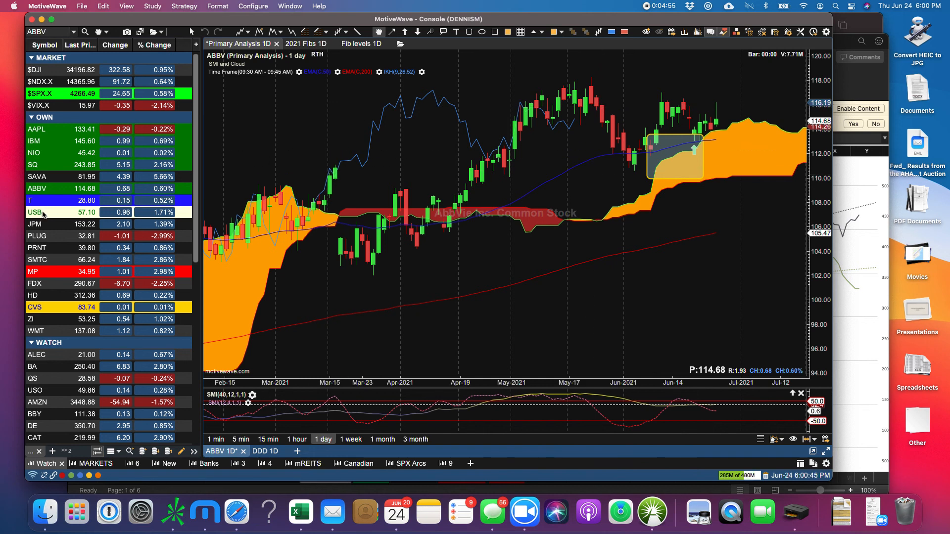
Load the US Bancorp (USB) daily chart from the watchlist.
{"action": "left_click", "coordinate": [34, 212]}
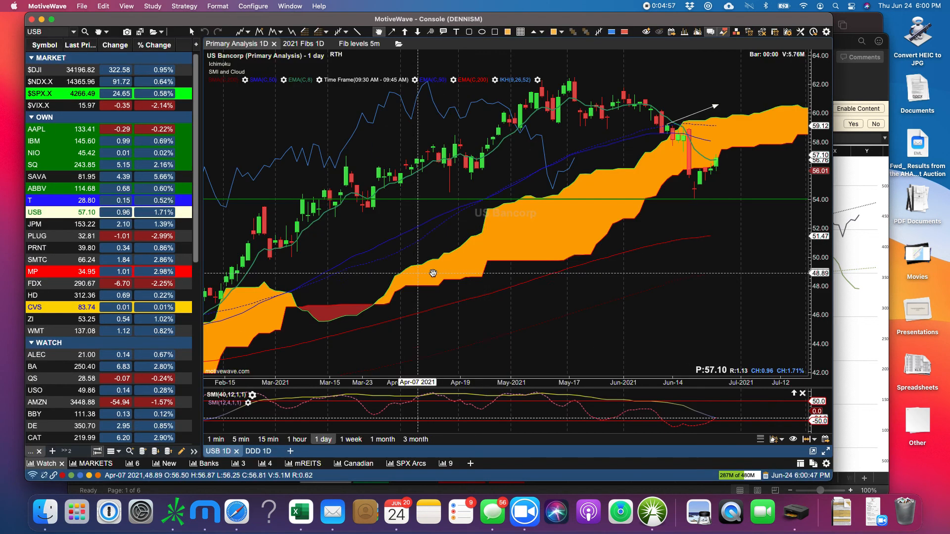
{"action": "mouse_move", "coordinate": [721, 176]}
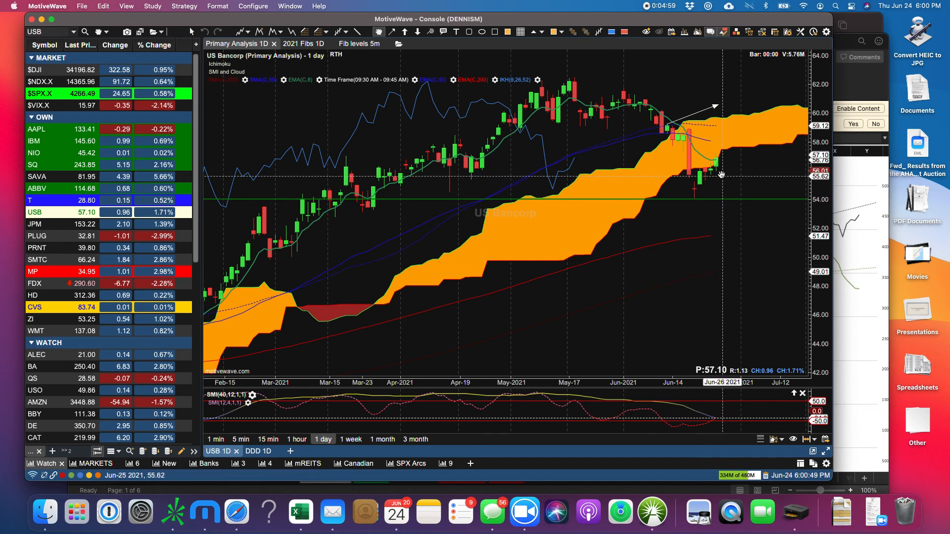
{"action": "mouse_move", "coordinate": [720, 172]}
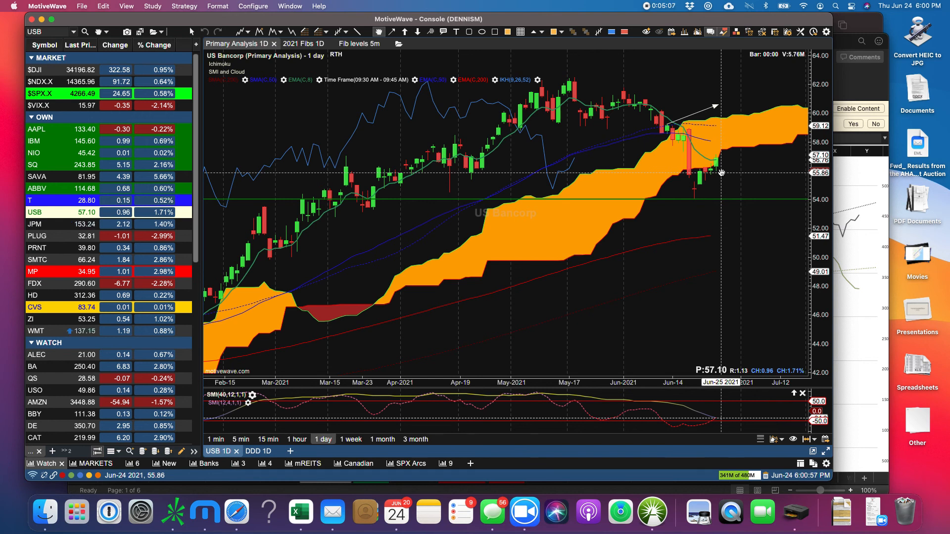
{"action": "mouse_move", "coordinate": [763, 154]}
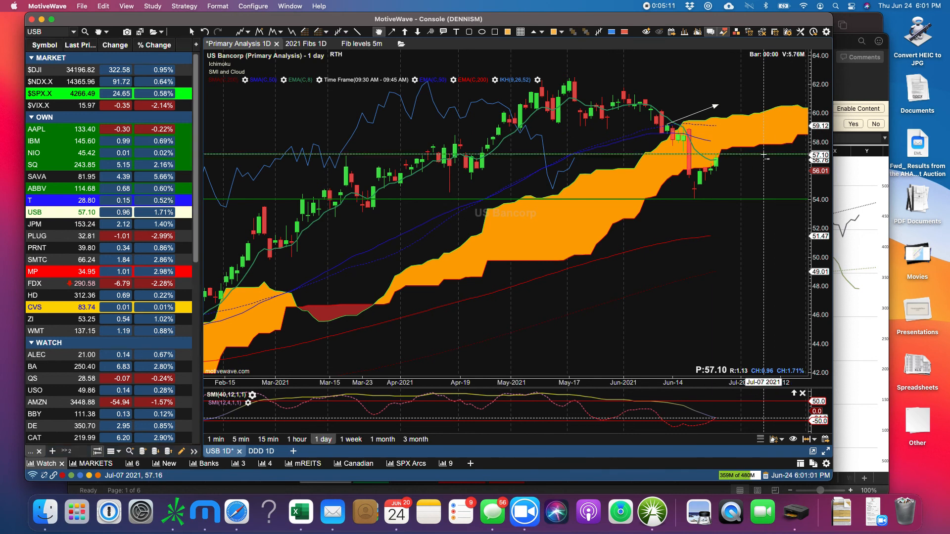
{"action": "mouse_move", "coordinate": [575, 162]}
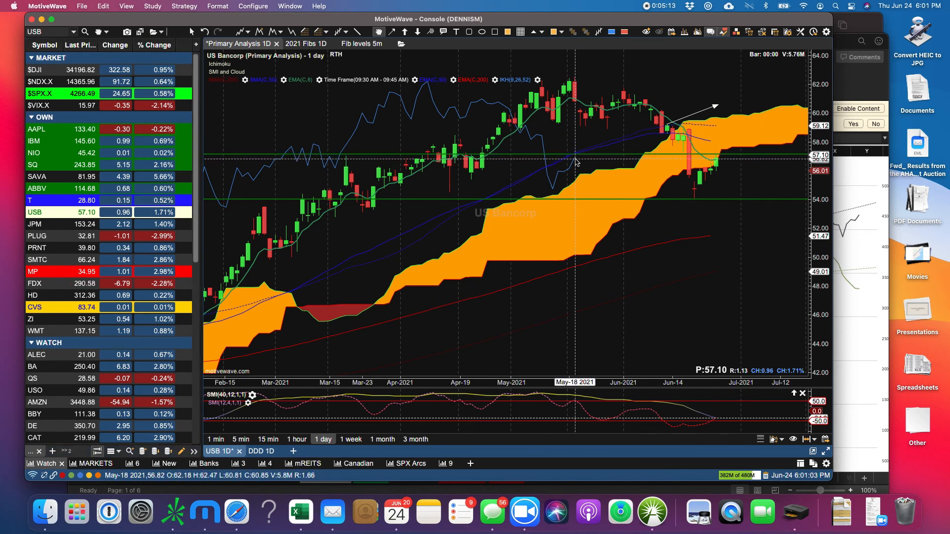
{"action": "mouse_move", "coordinate": [574, 164]}
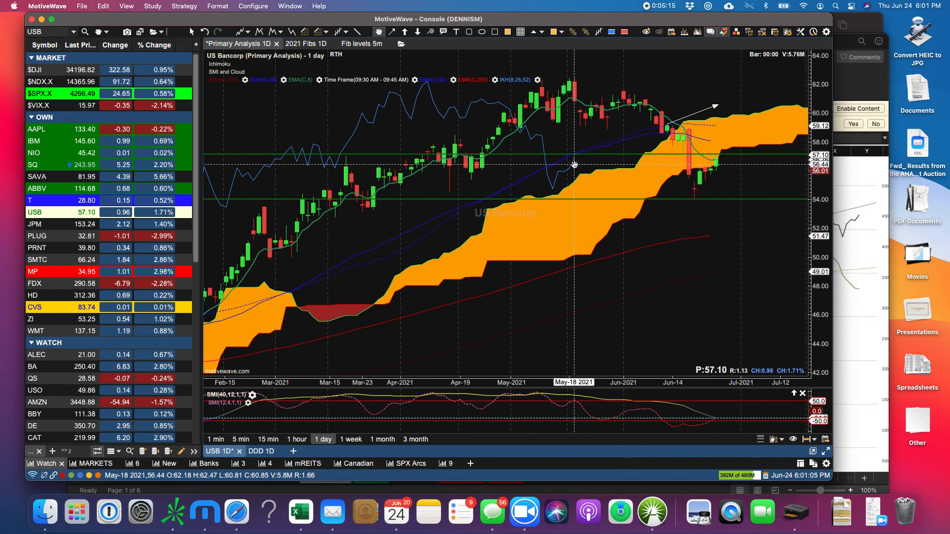
{"action": "mouse_move", "coordinate": [657, 201]}
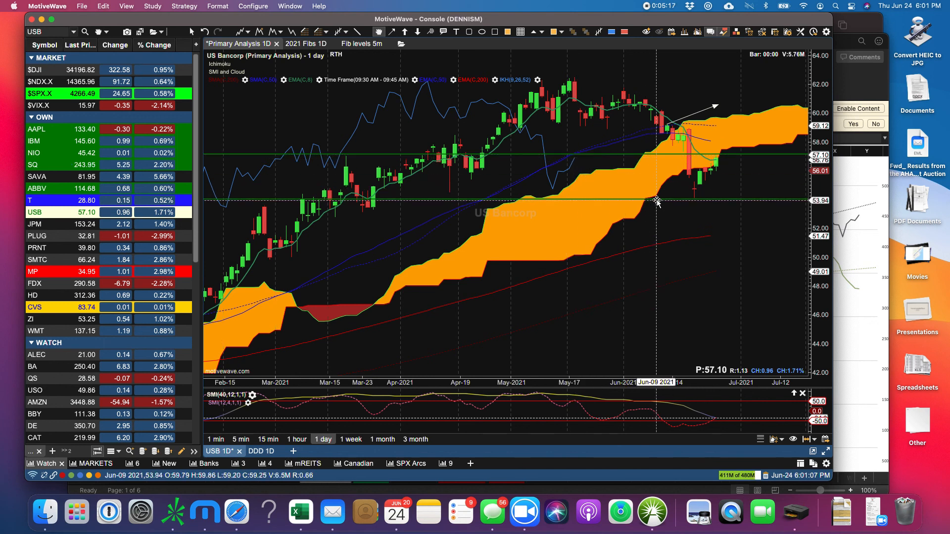
{"action": "mouse_move", "coordinate": [655, 199]}
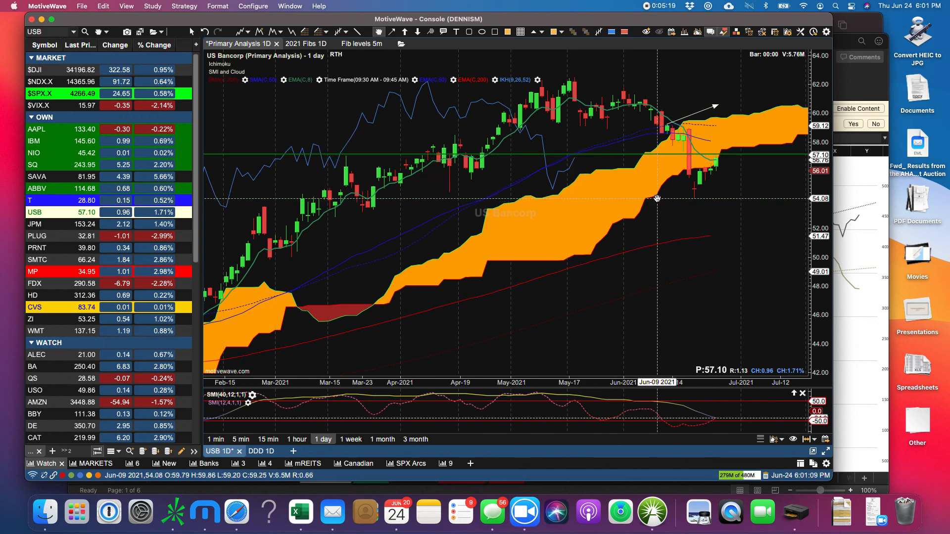
{"action": "mouse_move", "coordinate": [577, 154]}
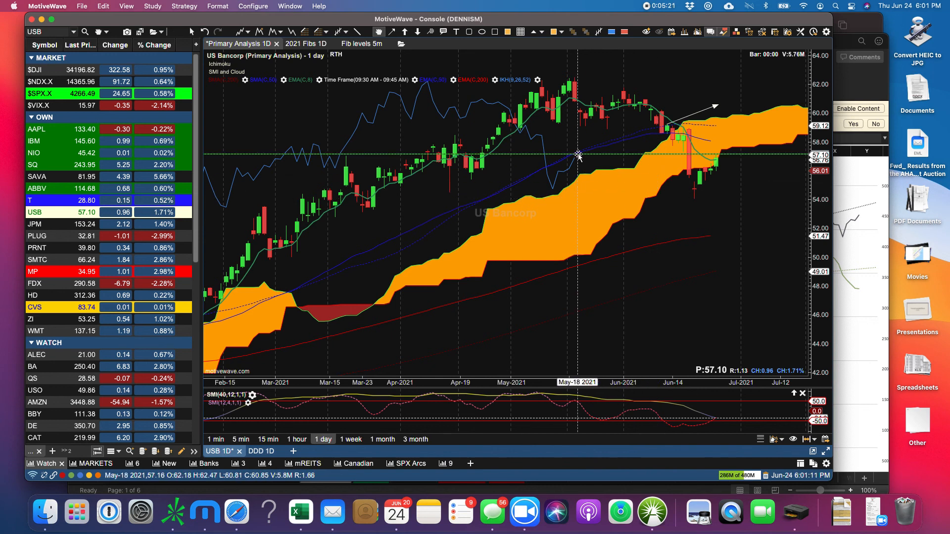
{"action": "mouse_move", "coordinate": [599, 139]}
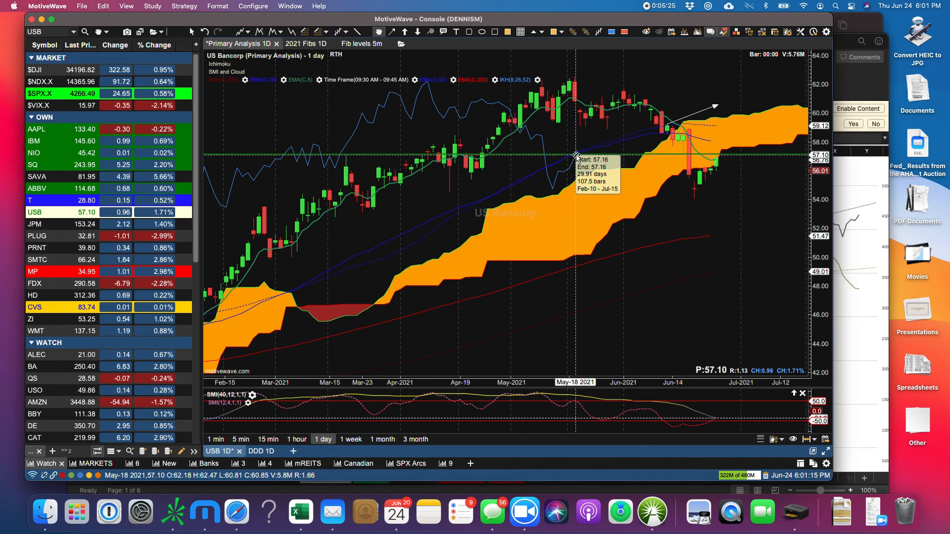
{"action": "mouse_move", "coordinate": [556, 179]}
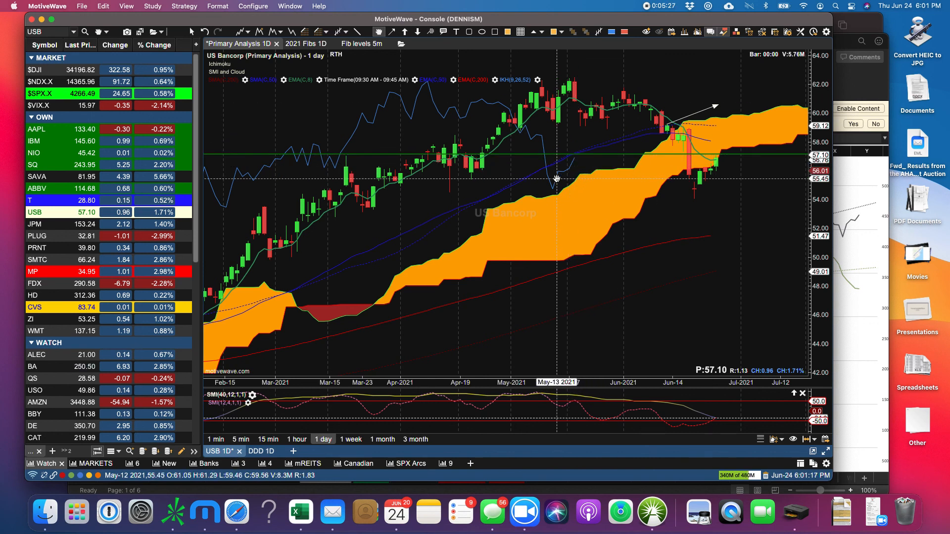
{"action": "mouse_move", "coordinate": [616, 170]}
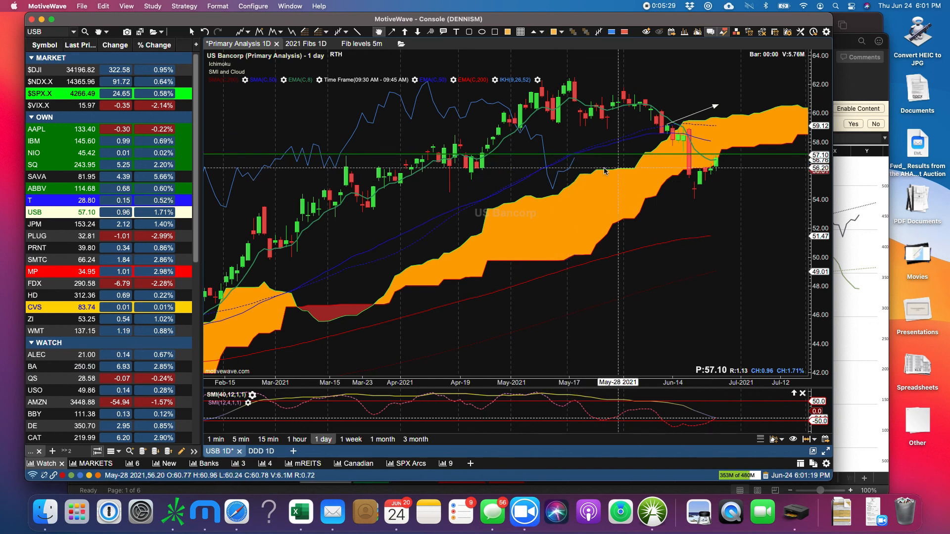
{"action": "mouse_move", "coordinate": [500, 175]}
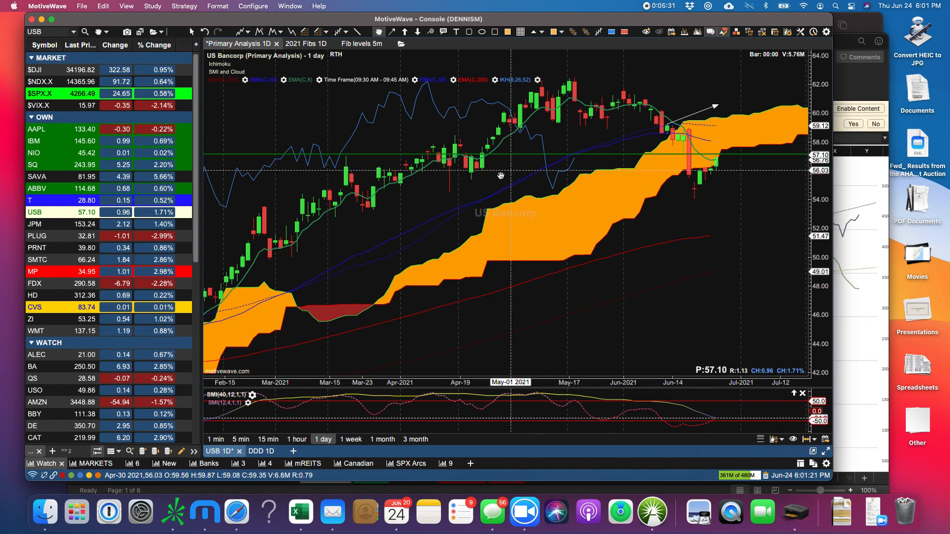
{"action": "mouse_move", "coordinate": [70, 254]}
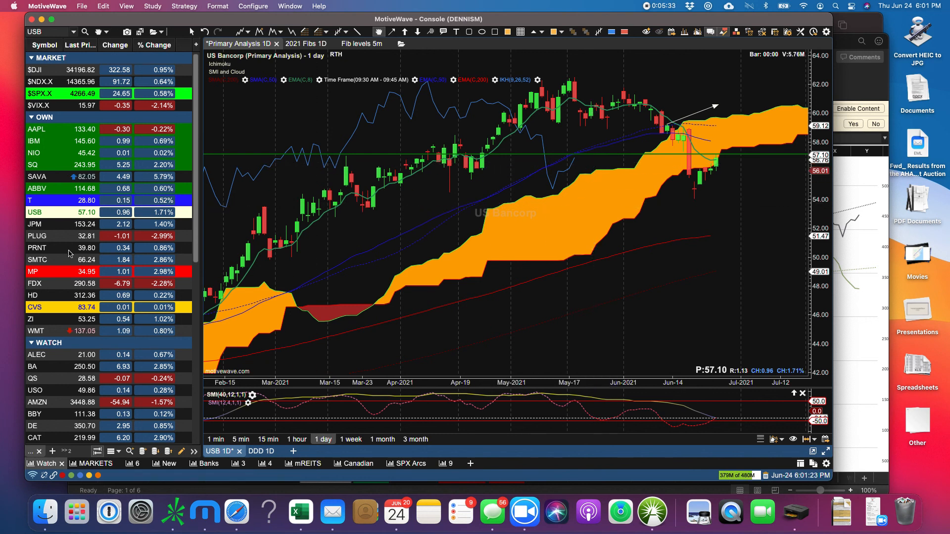
Load the MP Materials (MP) 1D chart from the watchlist.
{"action": "left_click", "coordinate": [32, 271]}
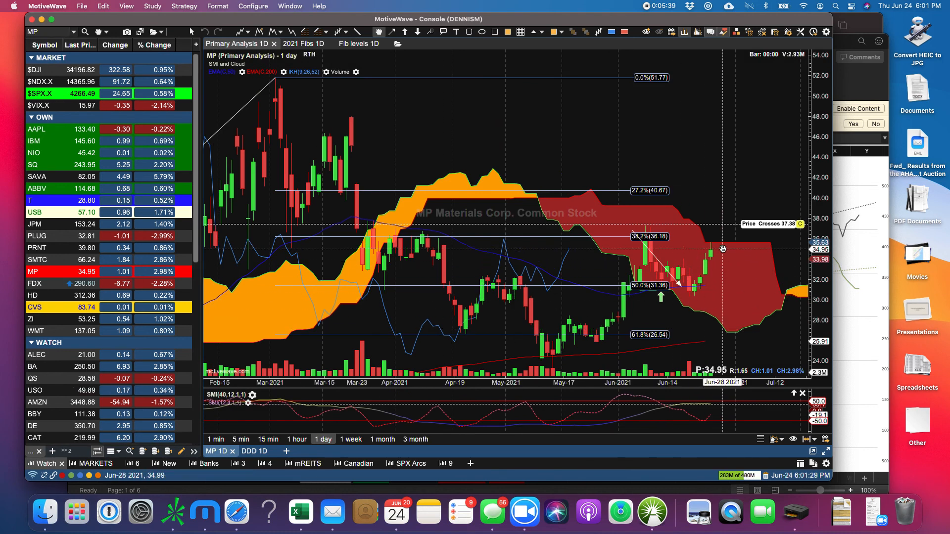
{"action": "mouse_move", "coordinate": [715, 247]}
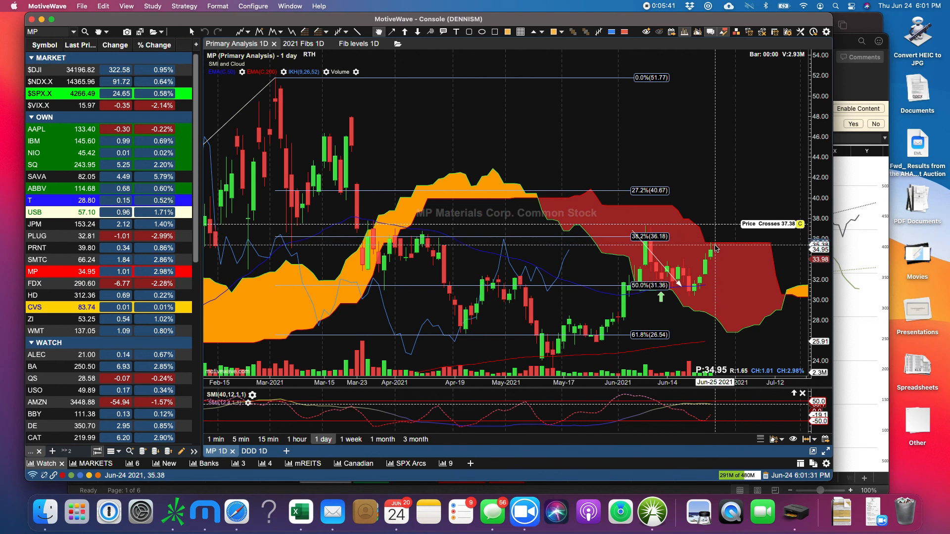
{"action": "mouse_move", "coordinate": [572, 230]}
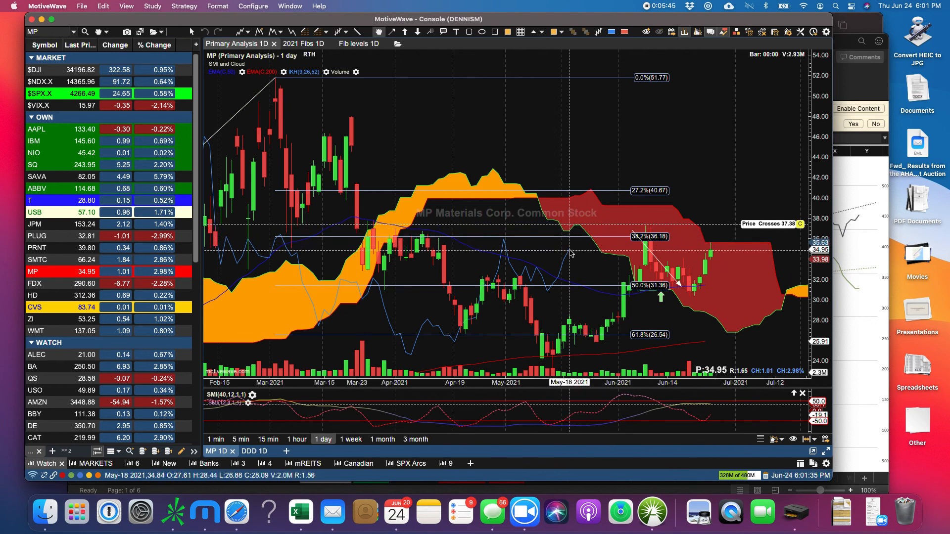
{"action": "mouse_move", "coordinate": [572, 229]}
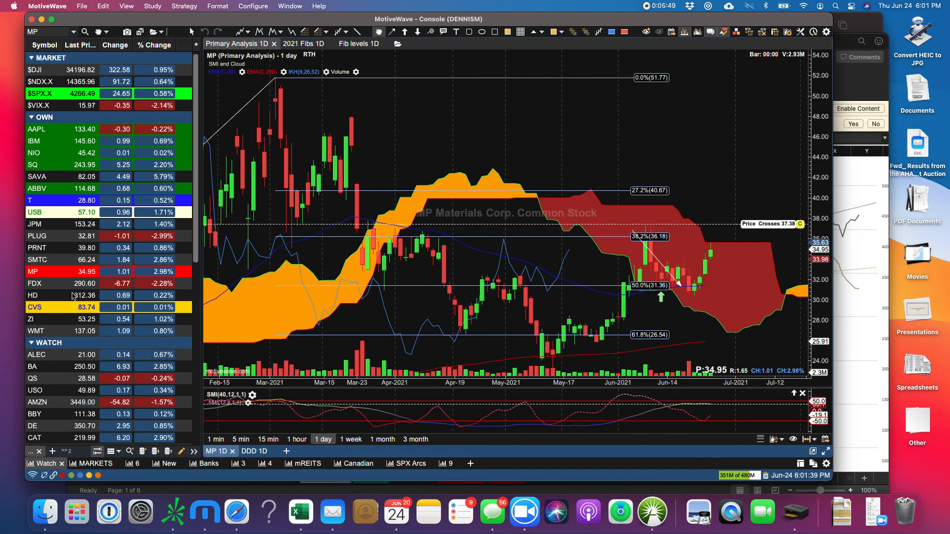
View the CVS daily chart, then switch to Walmart (WMT) daily.
{"action": "left_click", "coordinate": [34, 307]}
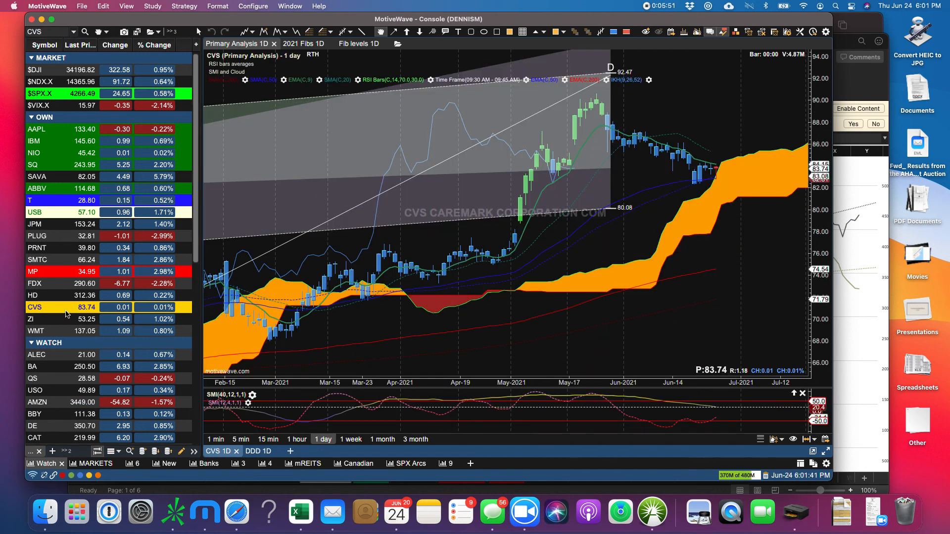
{"action": "mouse_move", "coordinate": [715, 183]}
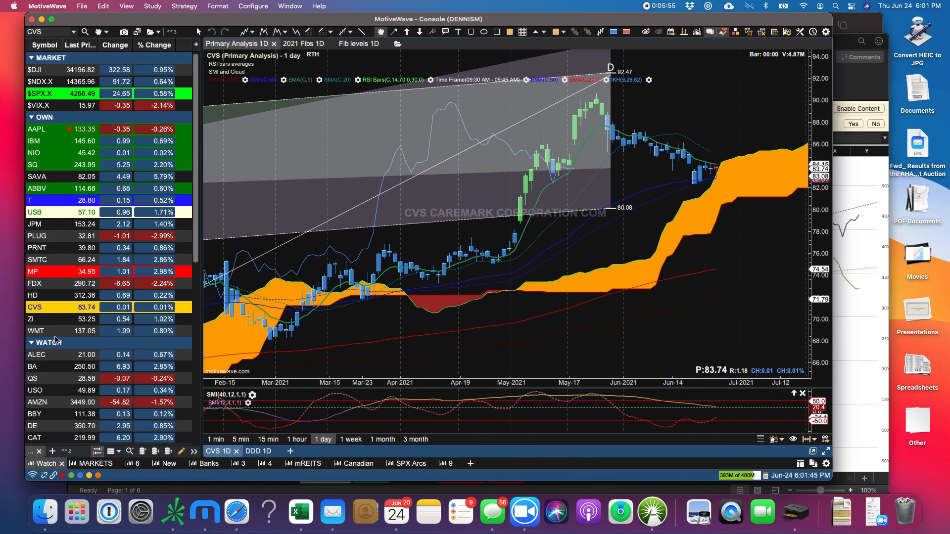
{"action": "left_click", "coordinate": [36, 331]}
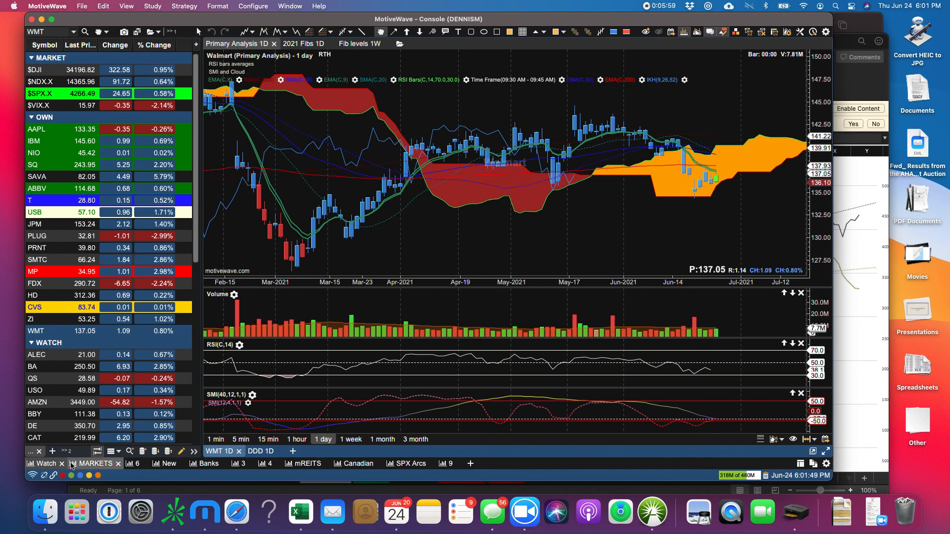
{"action": "mouse_move", "coordinate": [77, 297]}
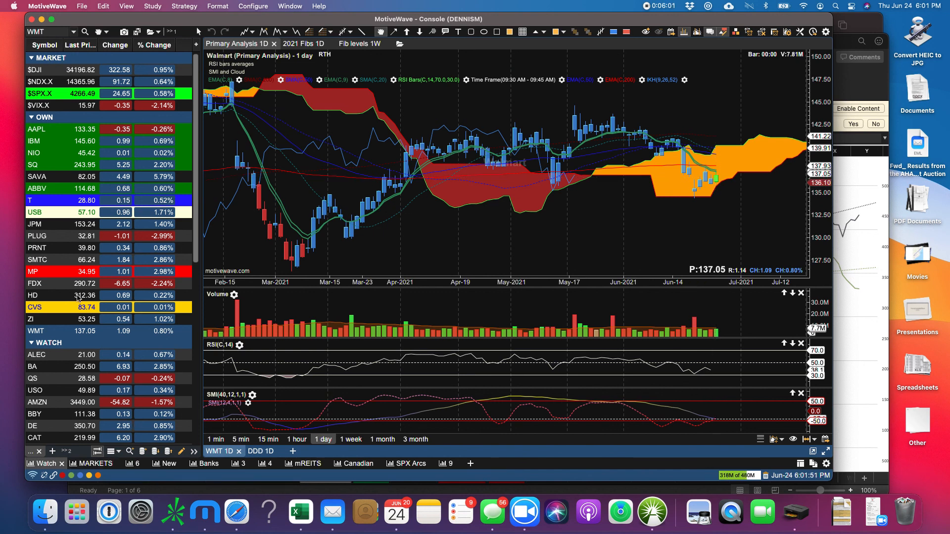